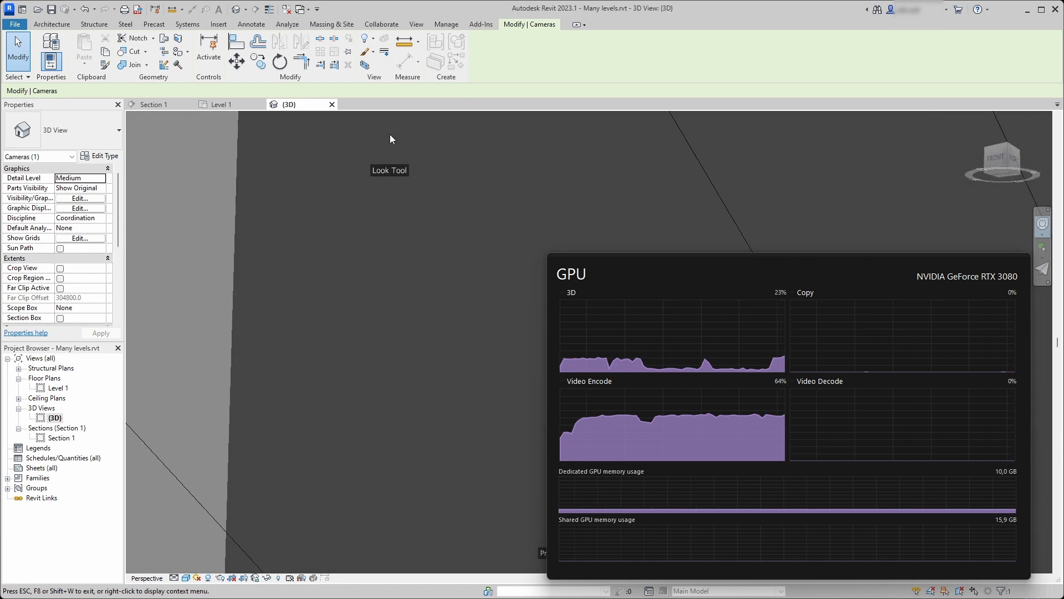
Look around inside the tower's 3D view, then bring up the Rendering dialog.
drag(390, 139, 396, 444)
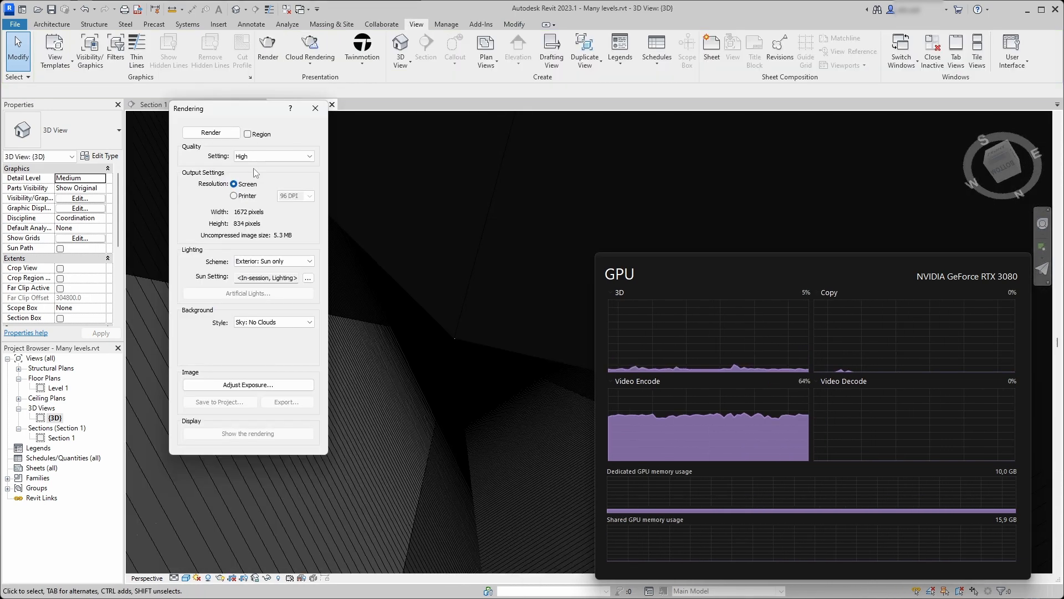
click(210, 133)
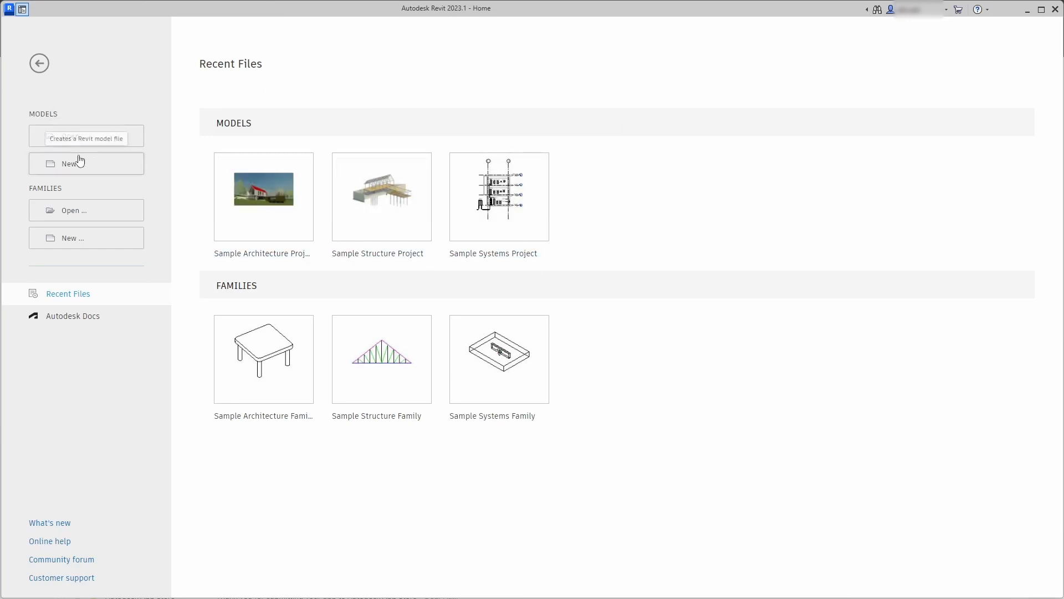
Create a new project model based on the Architectural Template.
click(86, 163)
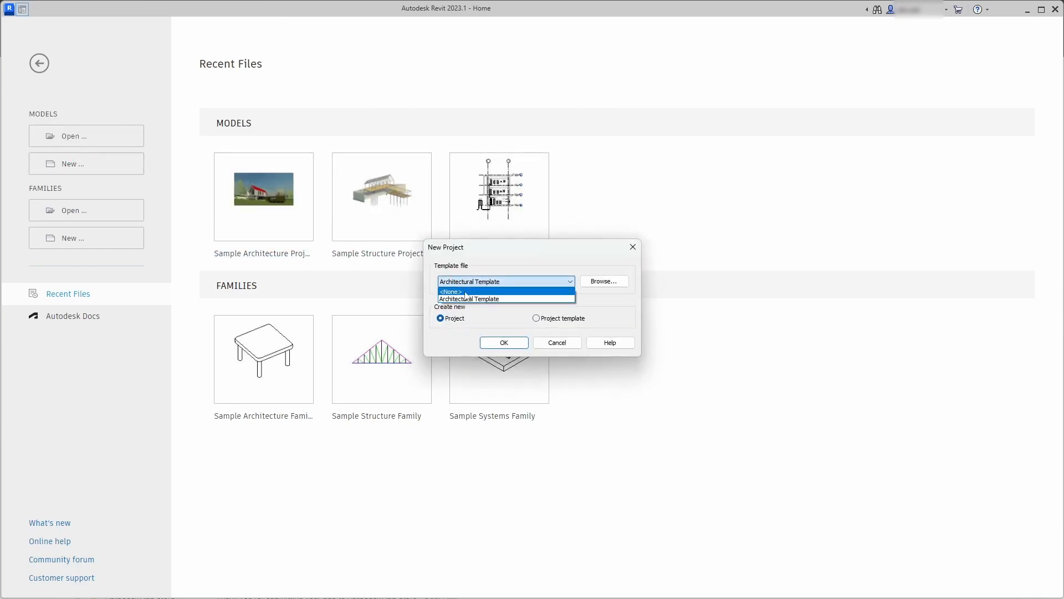
click(503, 342)
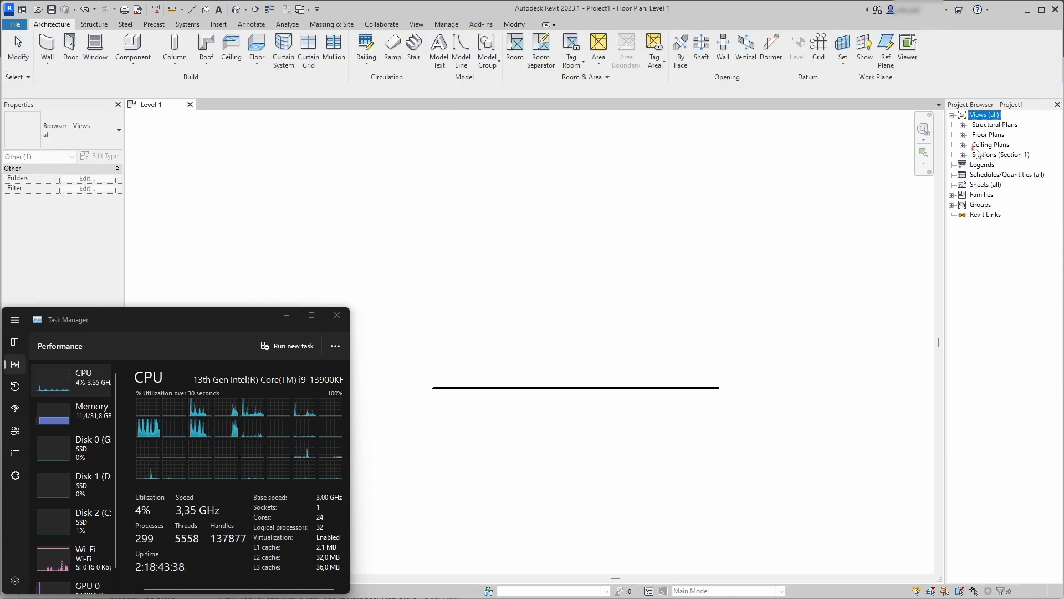
Open the Section 1 view from the Project Browser.
click(999, 154)
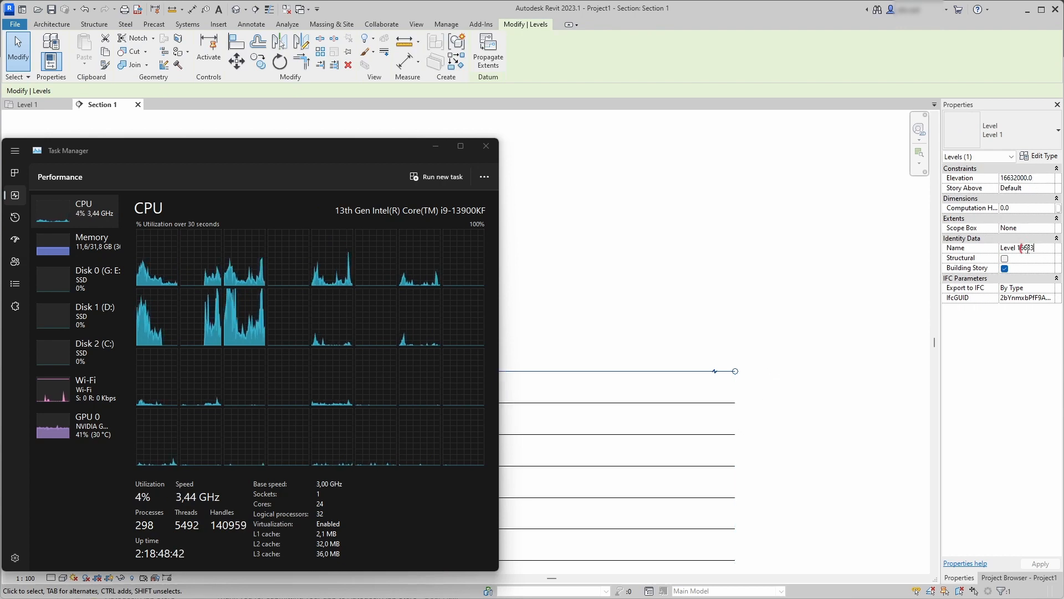
Commit the top level's new name and select all levels visible in the view.
click(752, 286)
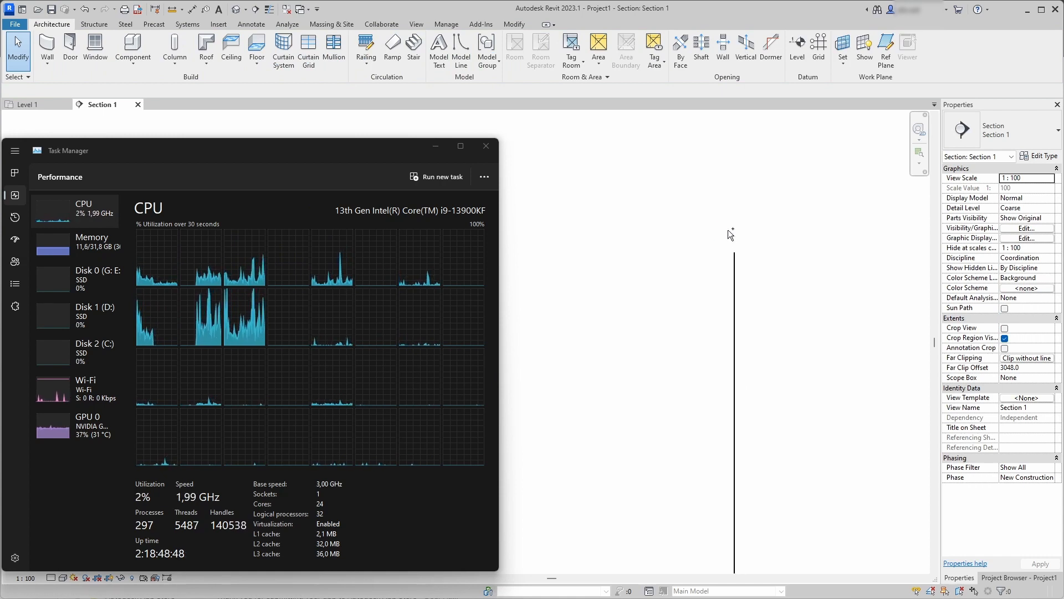
mouse_move(750, 362)
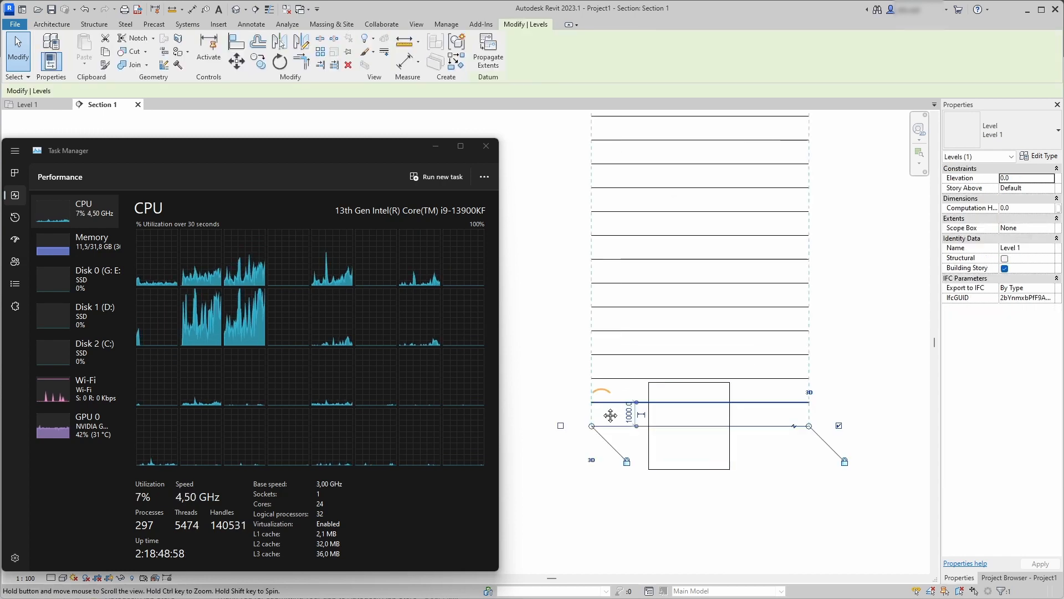
right_click(611, 415)
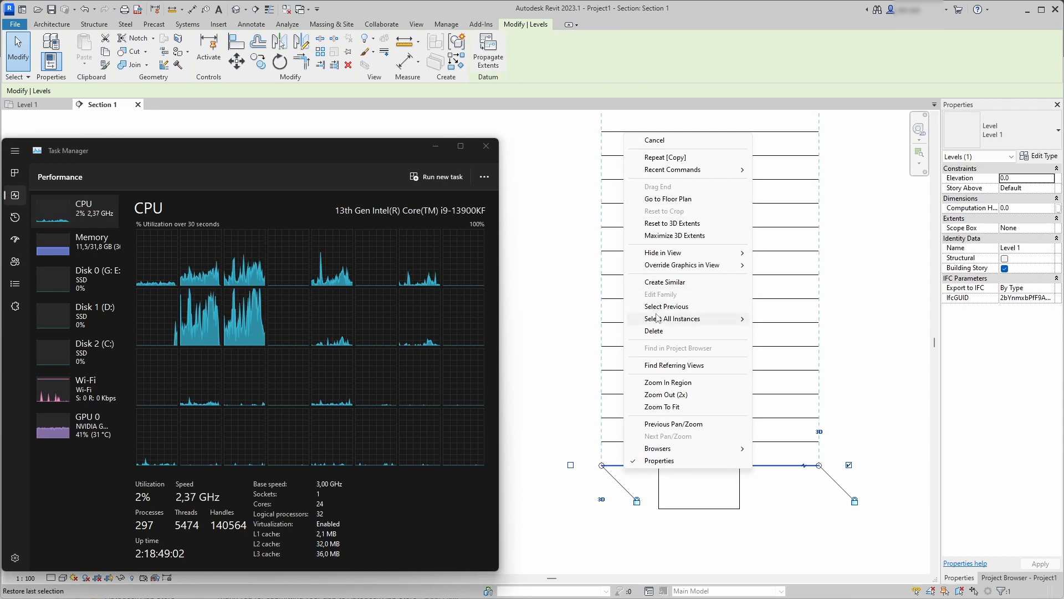
click(671, 318)
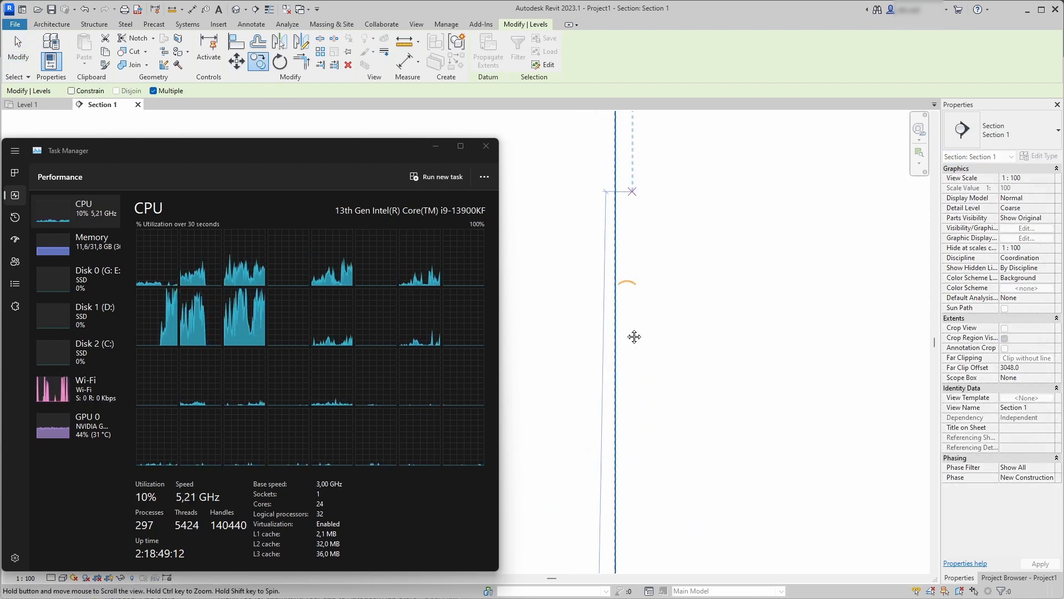
Pan to the stack's top and place the copied levels, reaching Level 33265.
drag(633, 191, 600, 323)
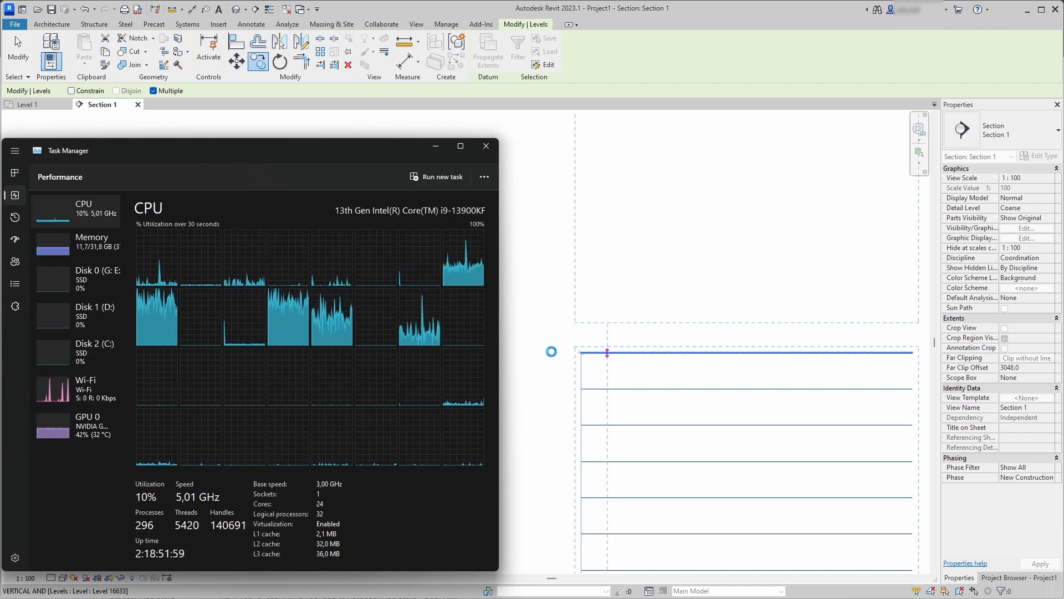
mouse_move(250, 335)
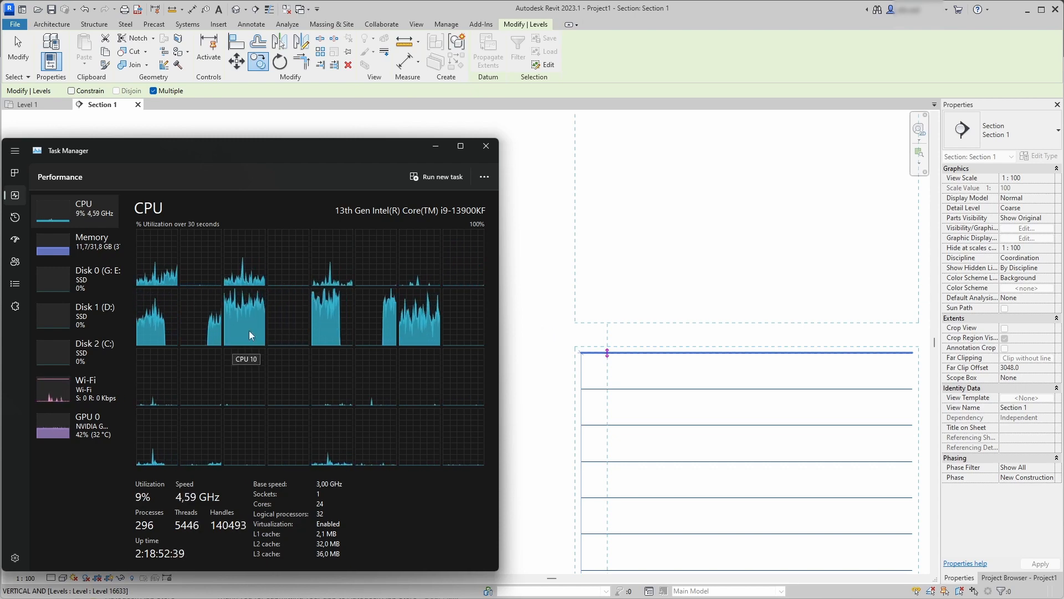
click(51, 24)
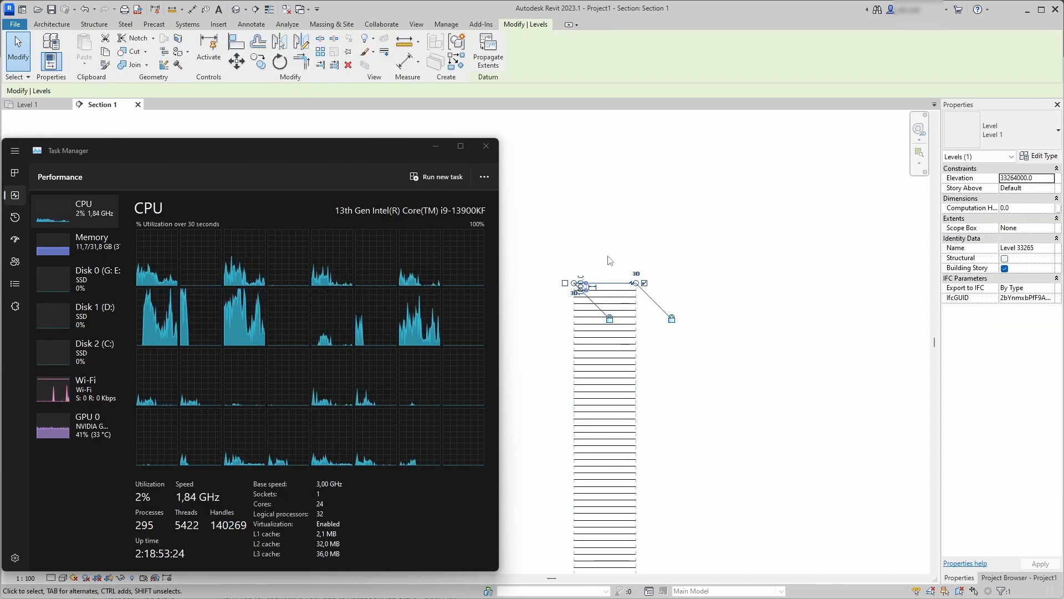
Save the project under the new name 'Many levels' in the RVT folder.
click(636, 429)
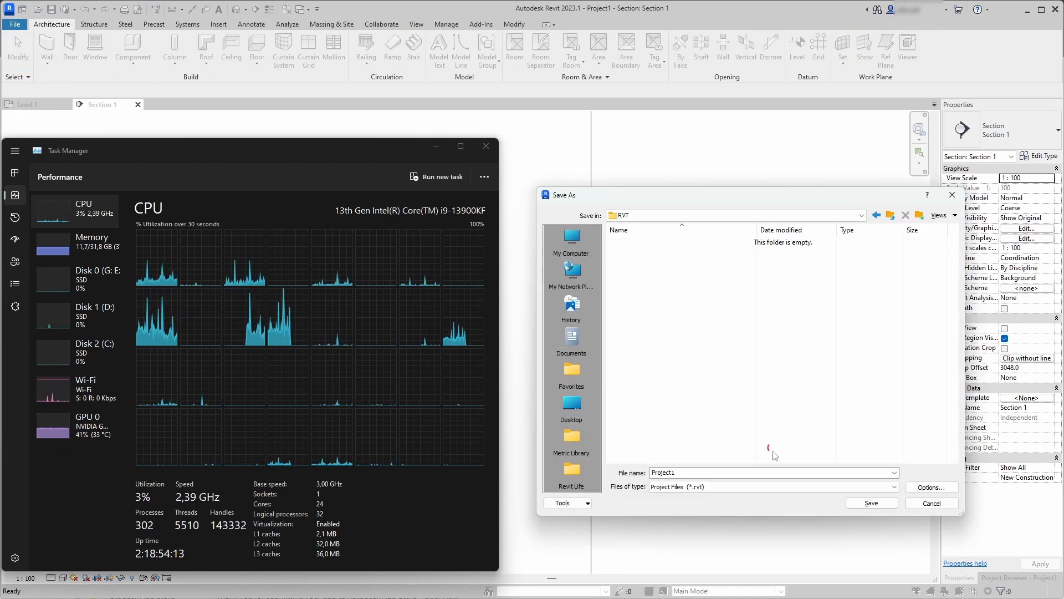
text(Many)
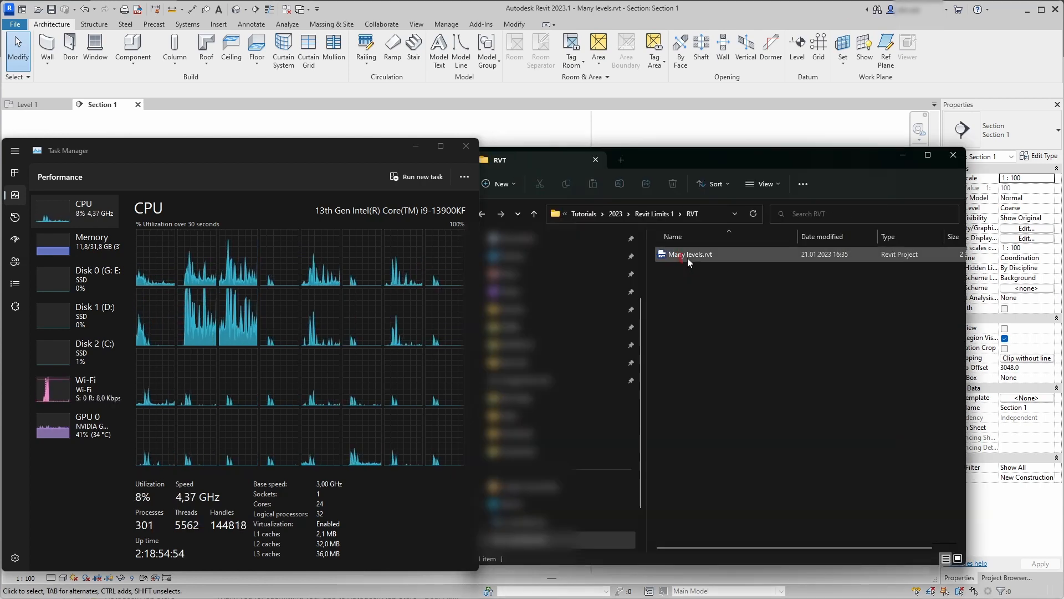
Reopen Many levels.rvt in Revit from File Explorer.
click(691, 254)
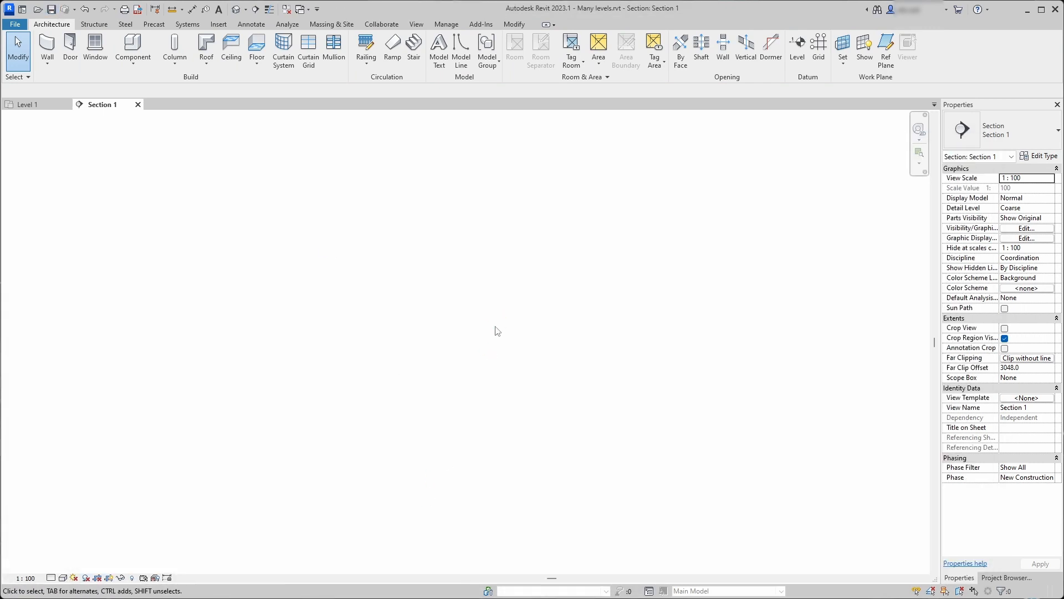
Open the Many levels tower's default 3D view and show the View tab's view-creation options.
click(28, 104)
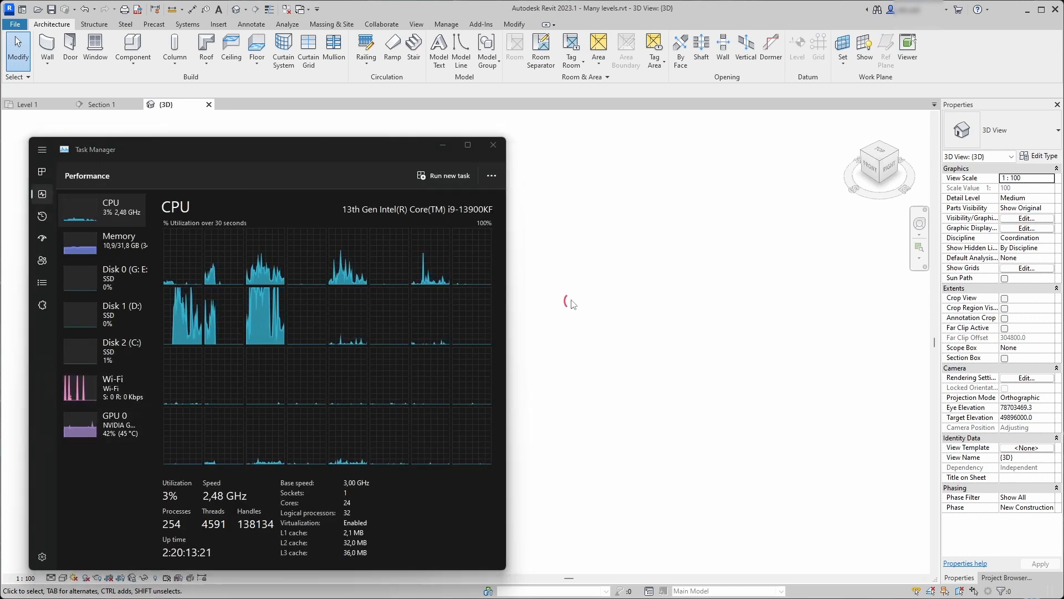
click(493, 145)
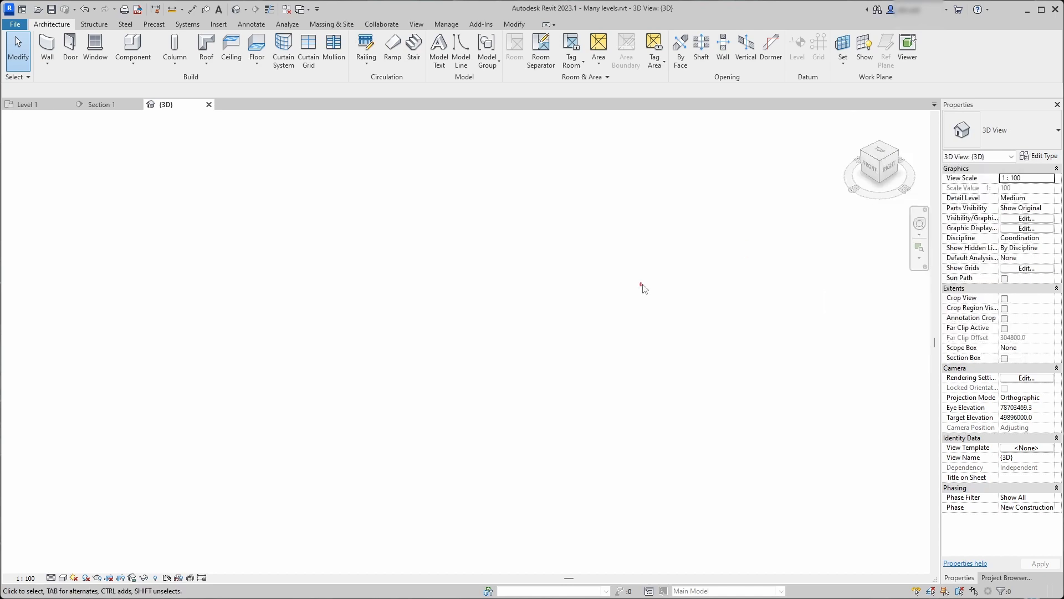
click(416, 24)
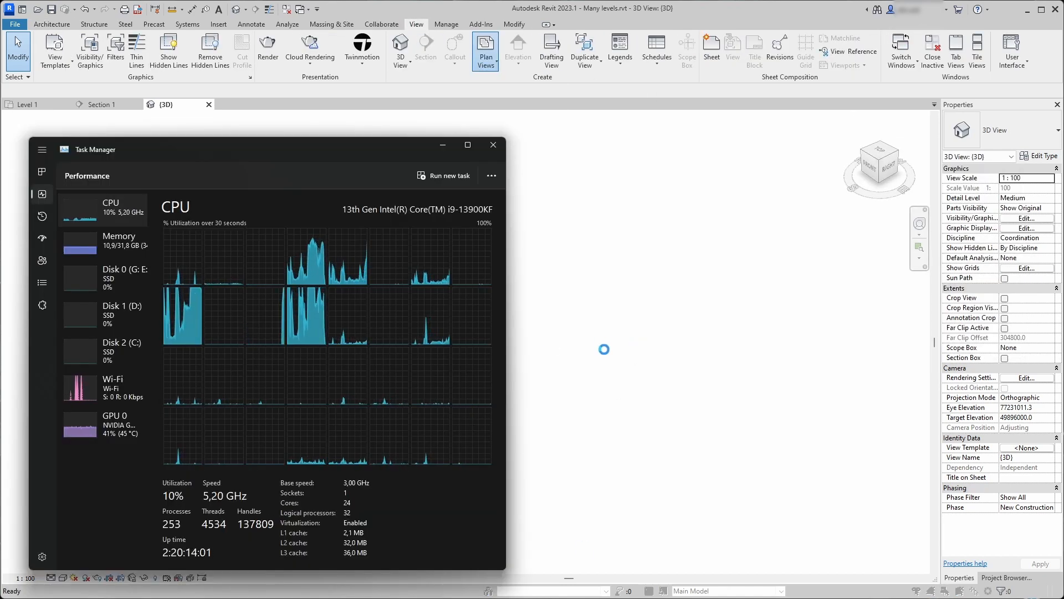
Start creating floor plans and scroll through the list of levels.
click(485, 51)
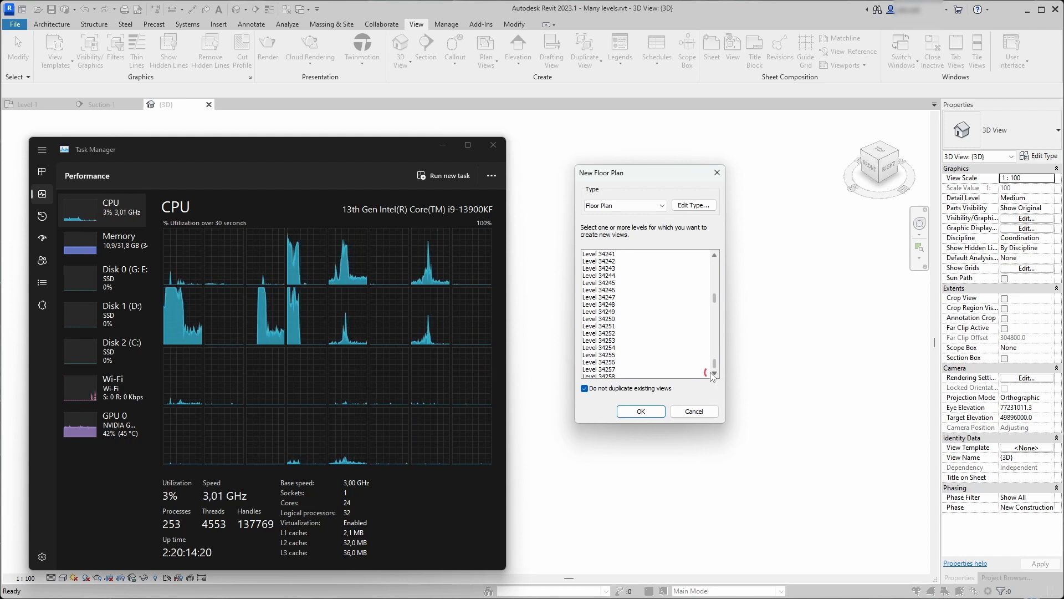
scroll(down, 3)
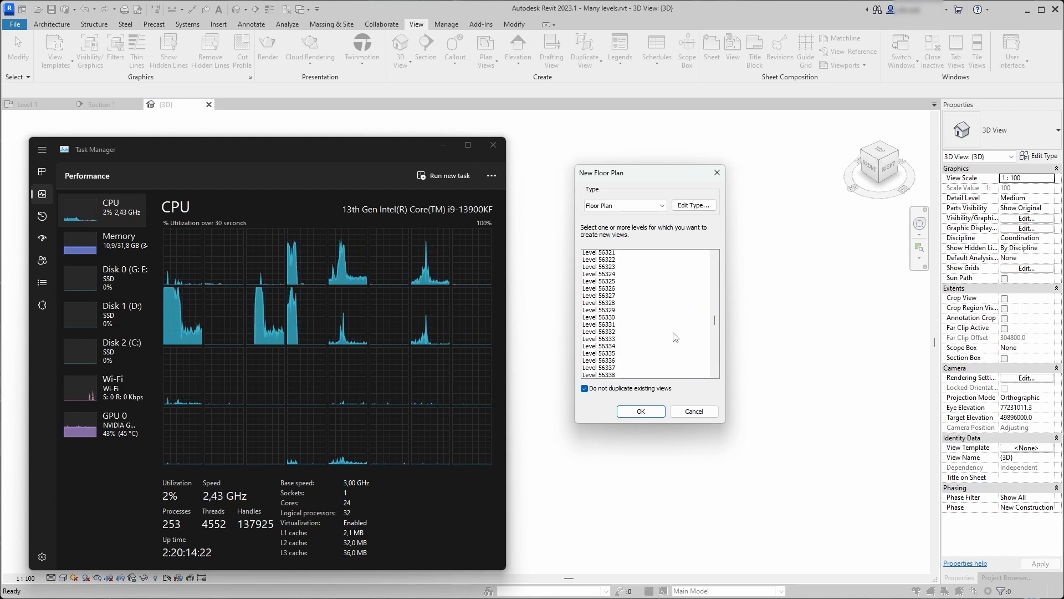
scroll(down, 3)
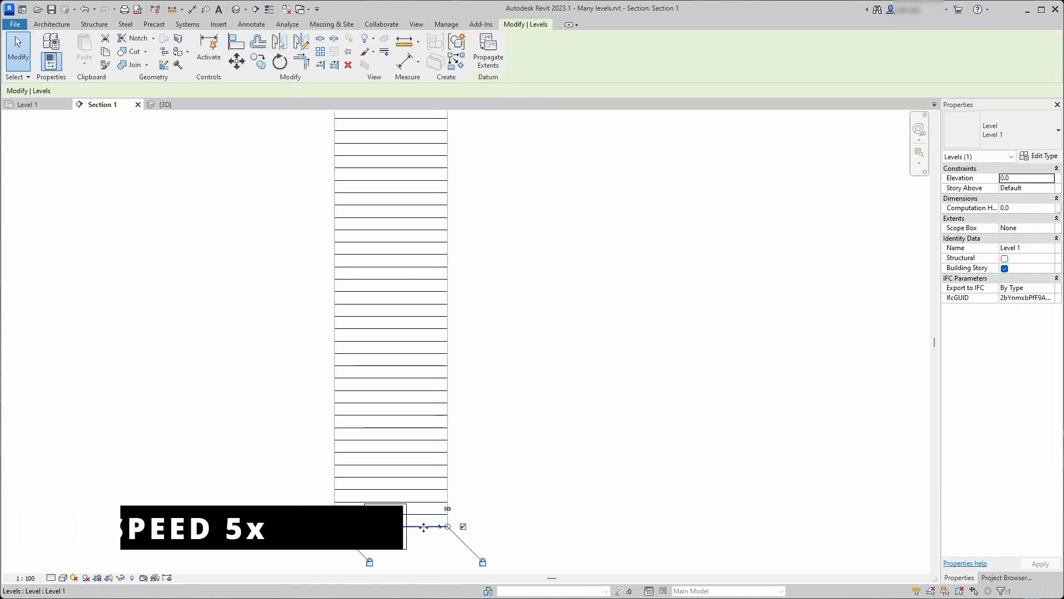
right_click(424, 528)
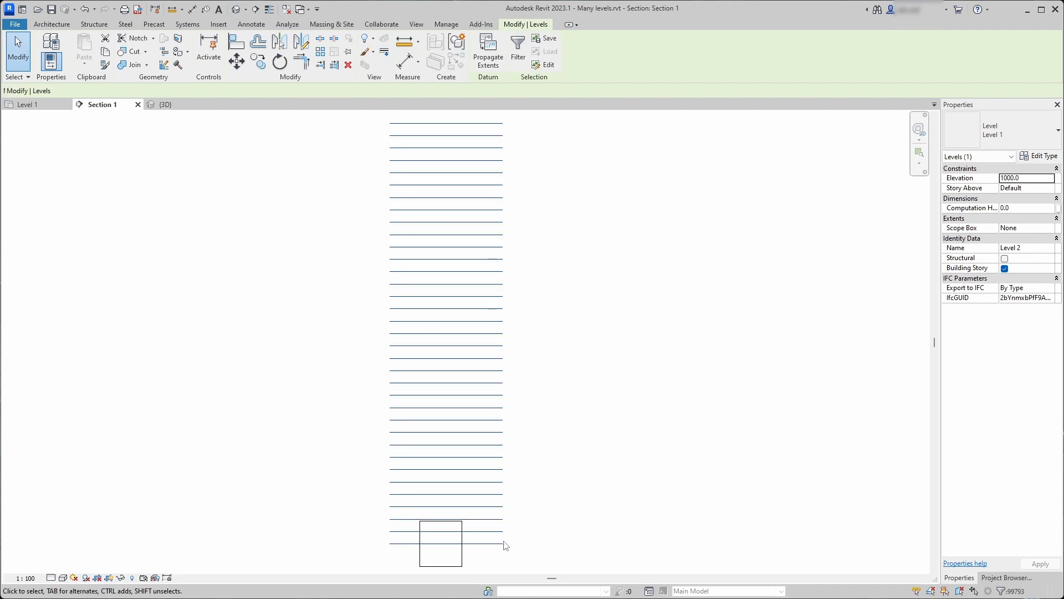
click(417, 24)
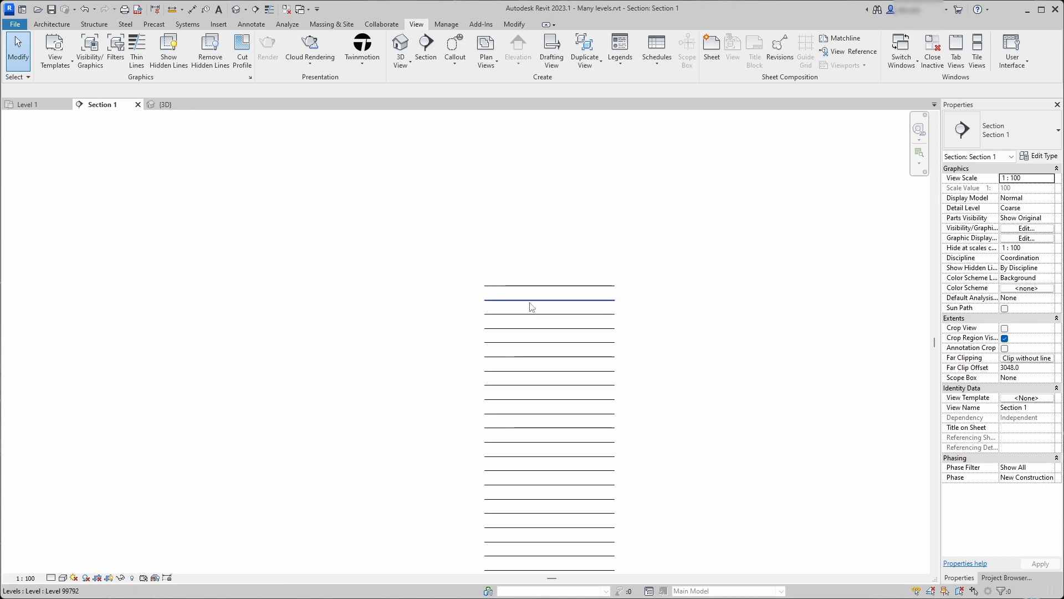
Select a block of 205 levels in Section 1 via right-click and box selection.
click(549, 294)
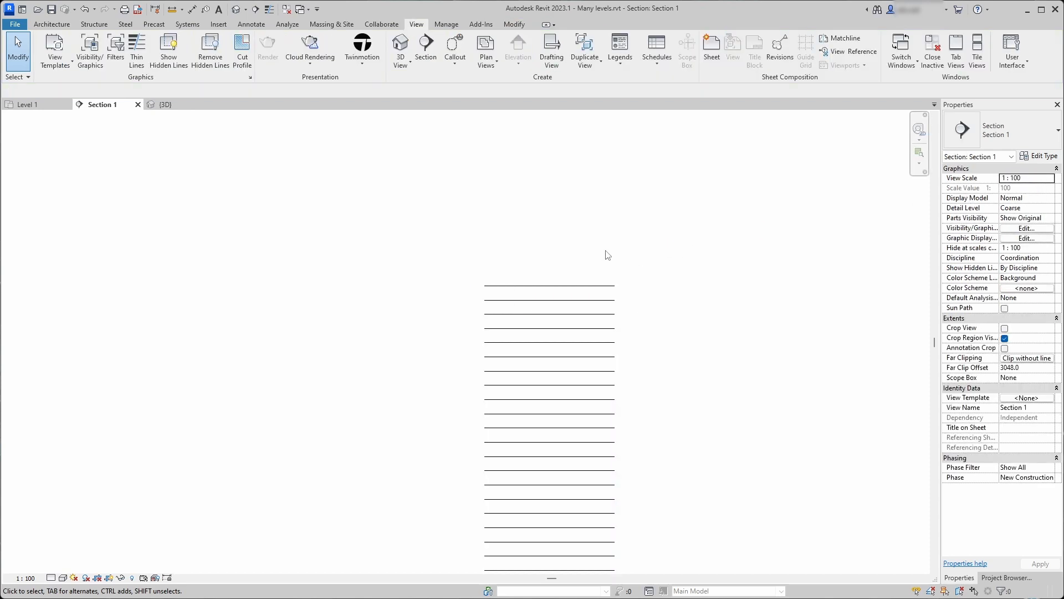
click(577, 263)
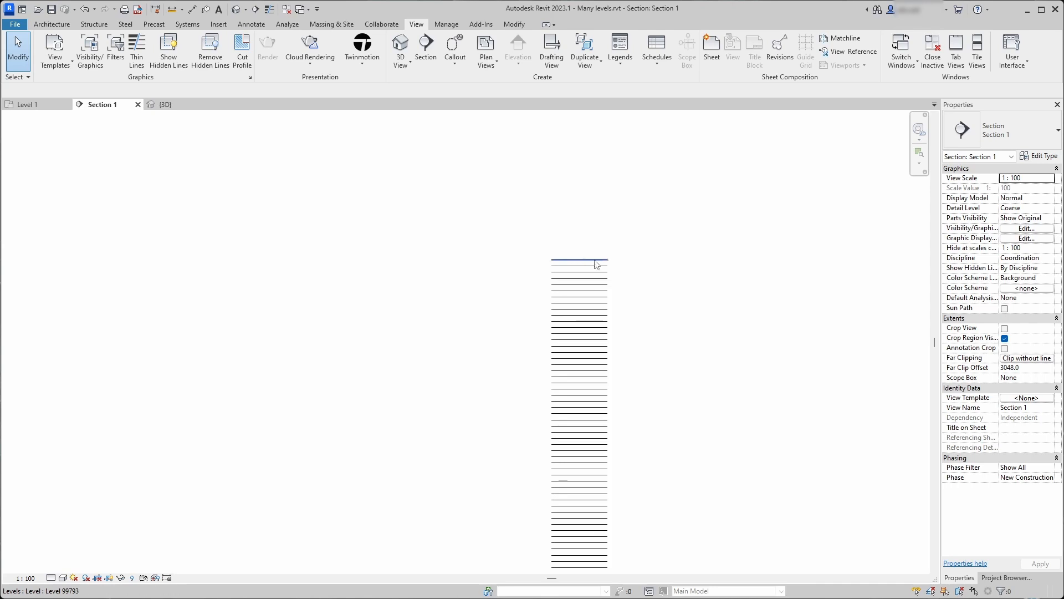
right_click(557, 261)
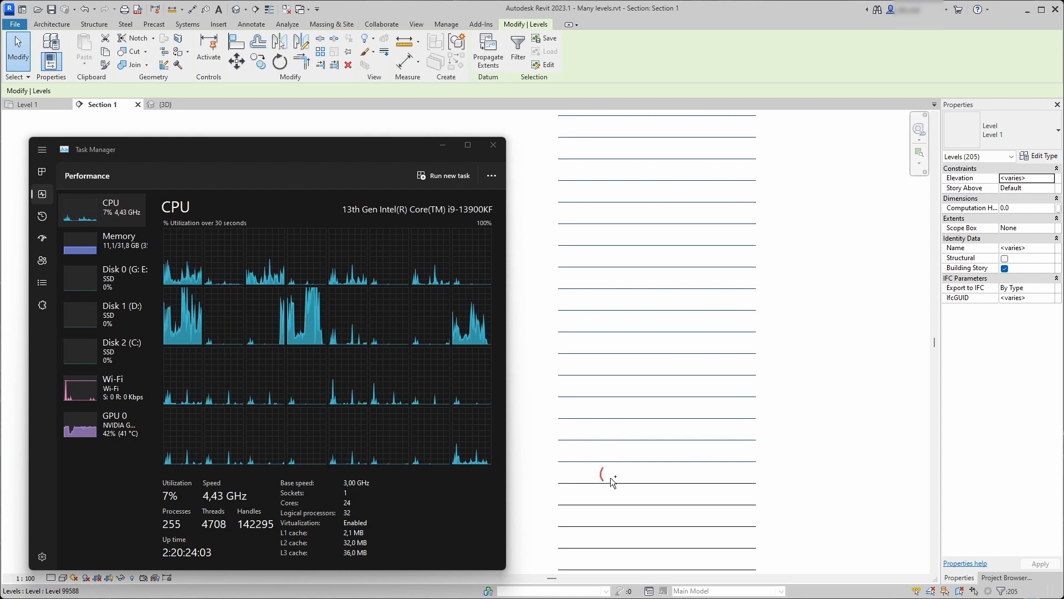
click(601, 472)
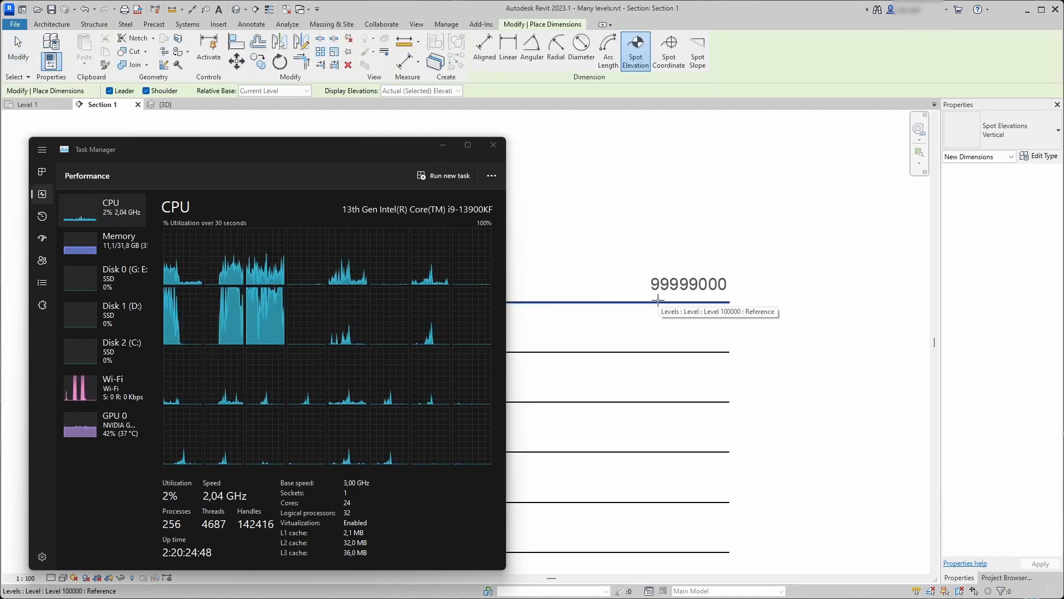
Set the spot elevation type to metres with alternate feet below (100000 m / 328084 ft).
click(416, 24)
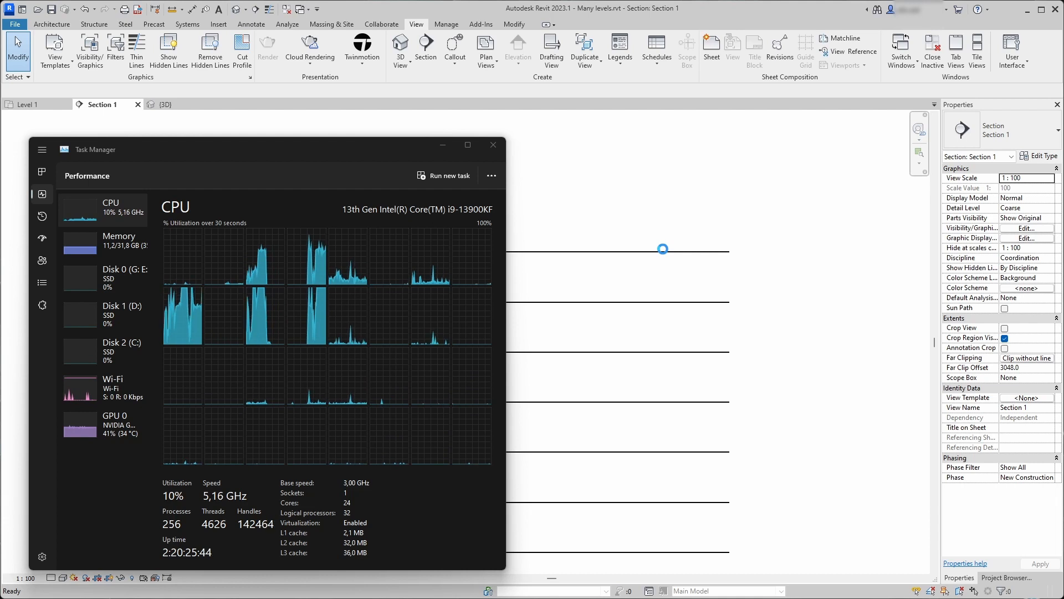
click(634, 51)
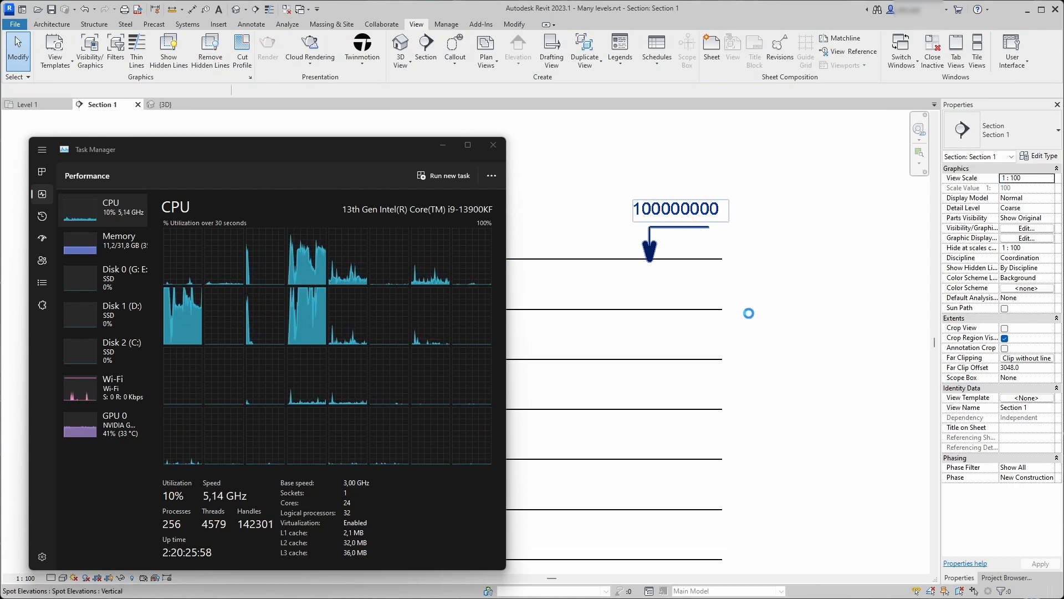
click(714, 296)
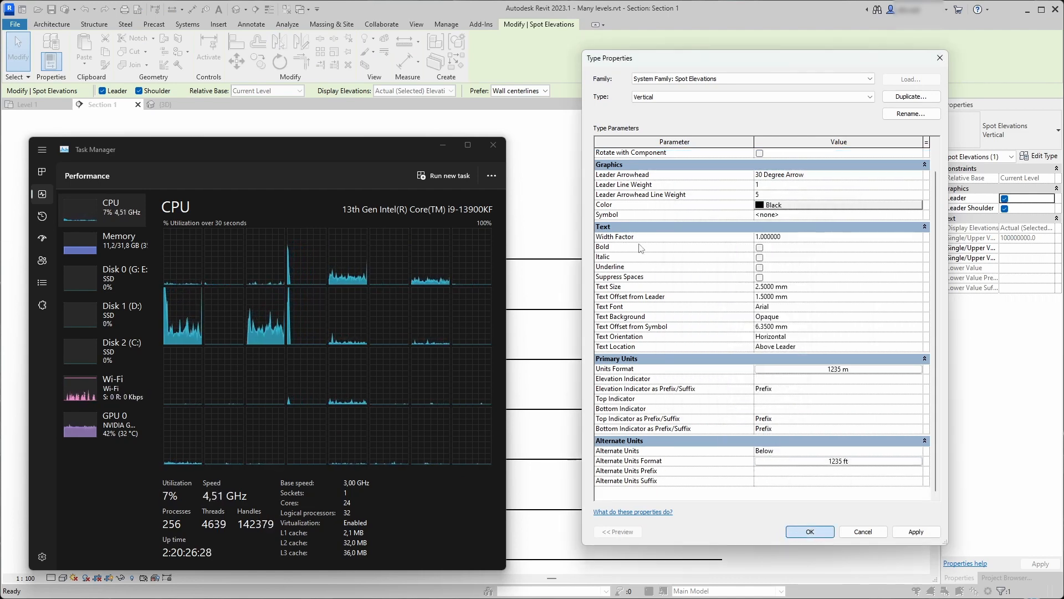
click(810, 532)
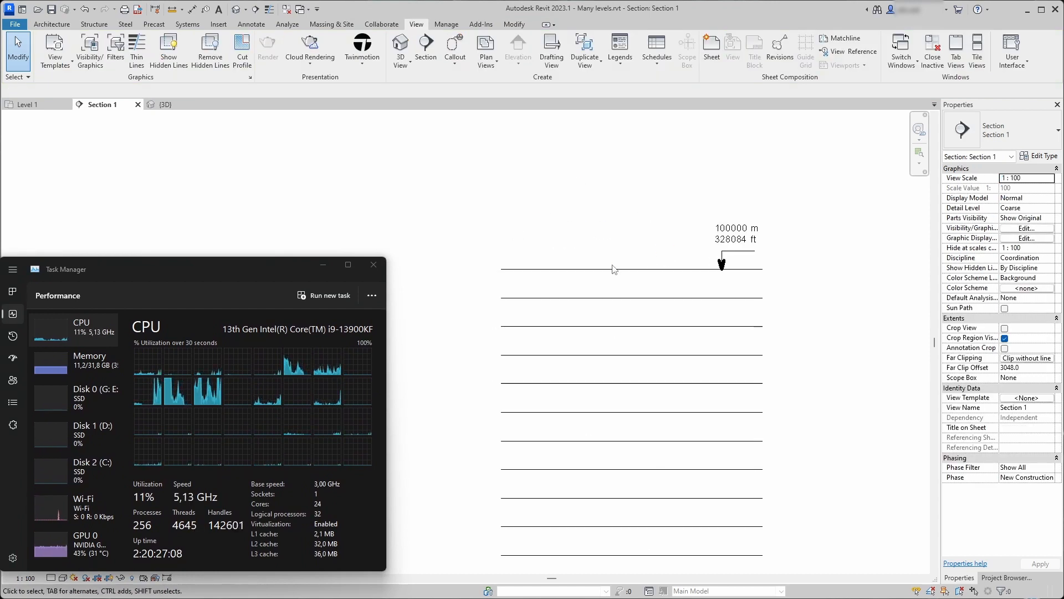
In the New Floor Plan dialog, select every level up to Level 100001.
click(720, 299)
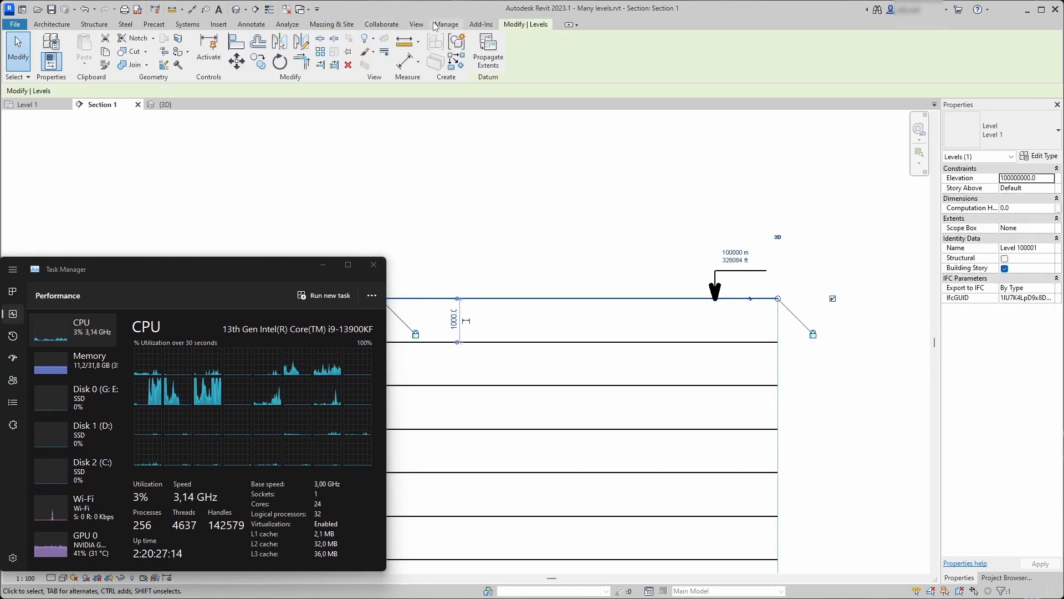
click(416, 24)
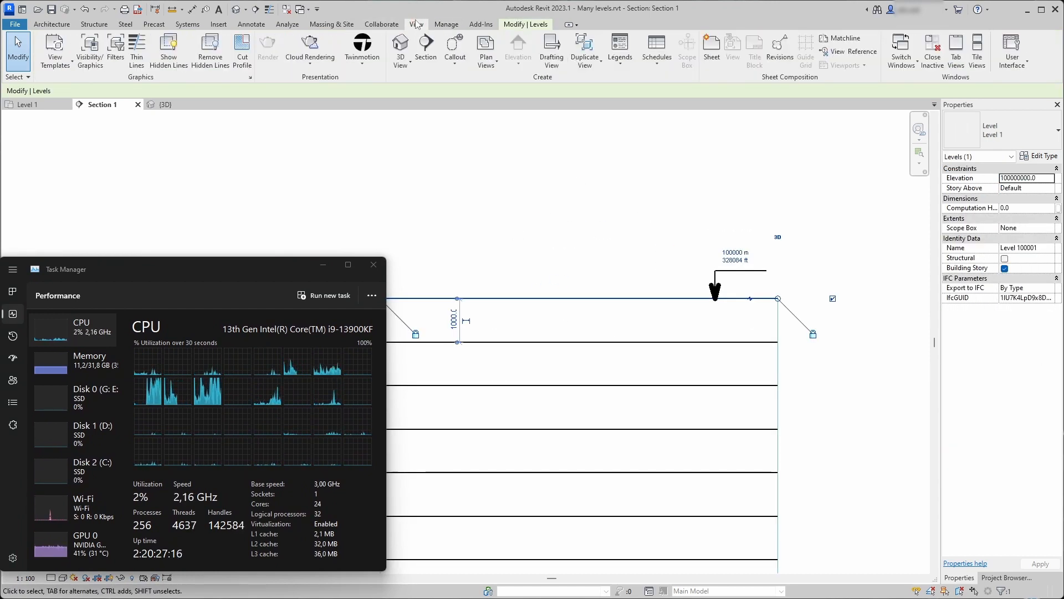
click(486, 51)
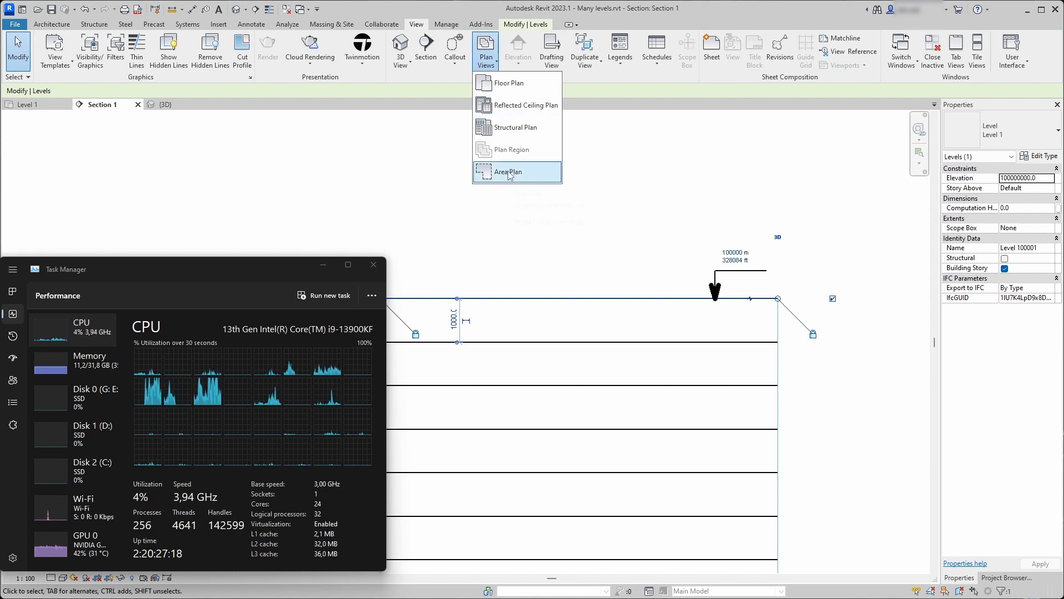
click(508, 172)
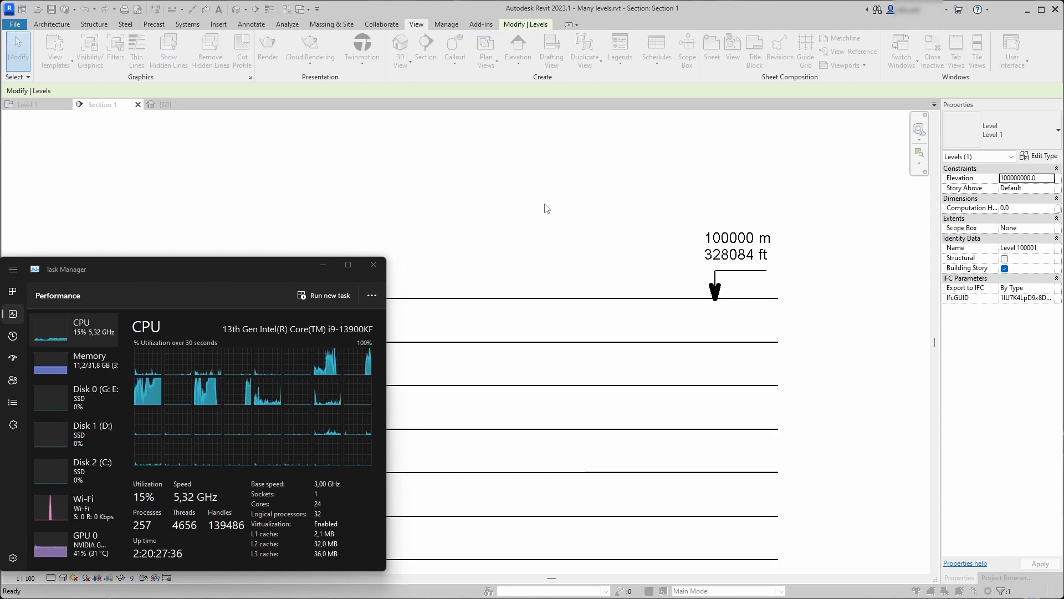
click(486, 57)
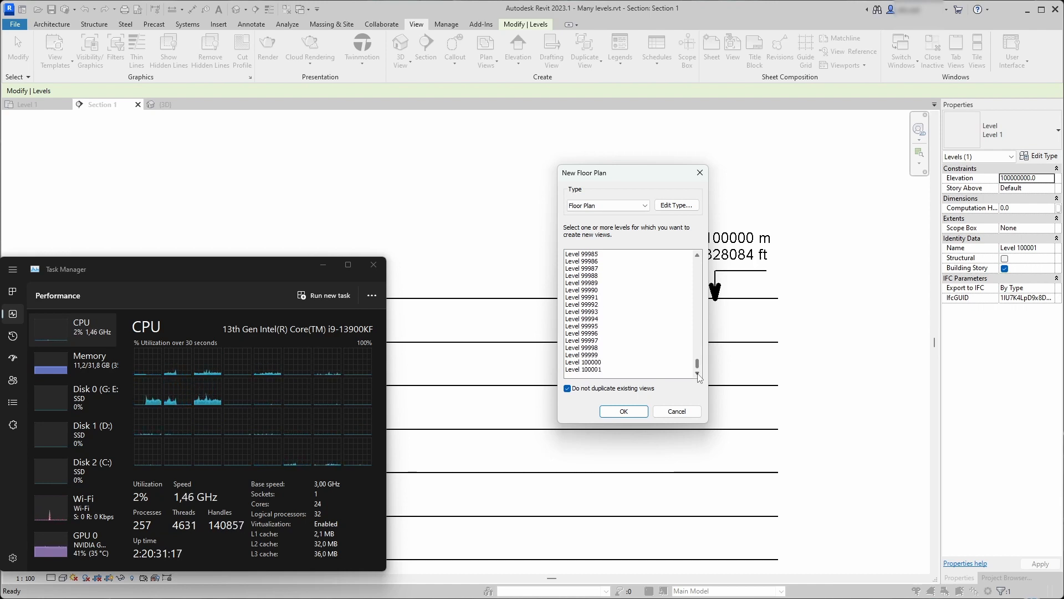
click(583, 369)
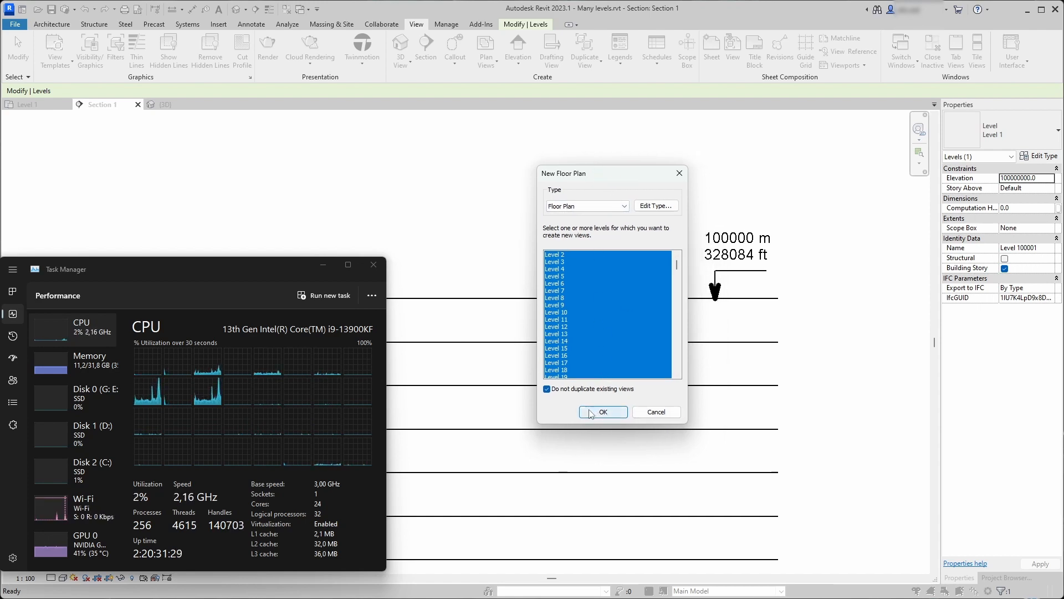
Create floor plans for all selected levels and wait for Revit to finish processing.
click(602, 411)
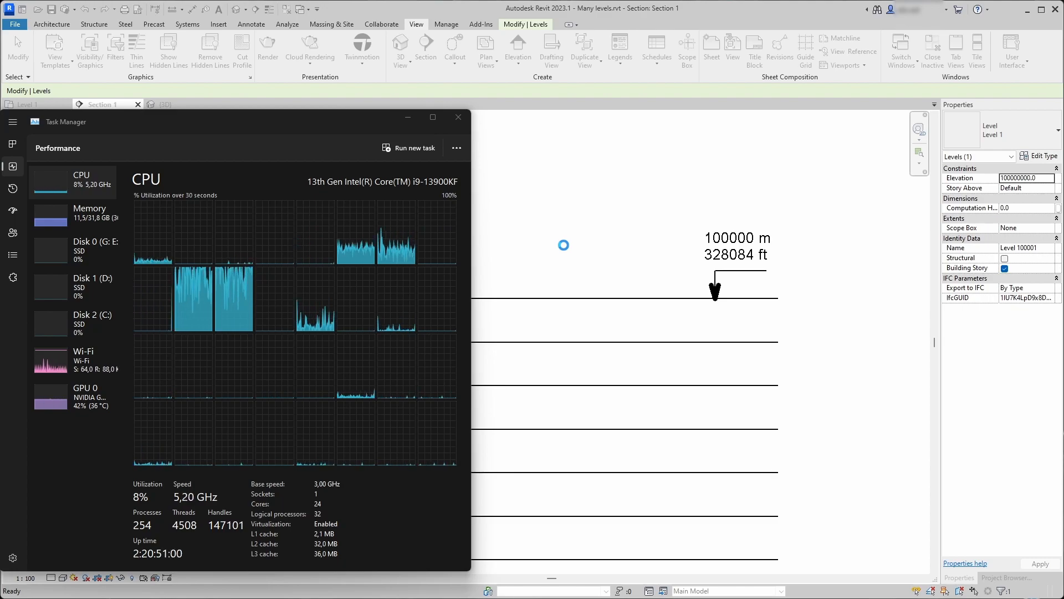
click(12, 152)
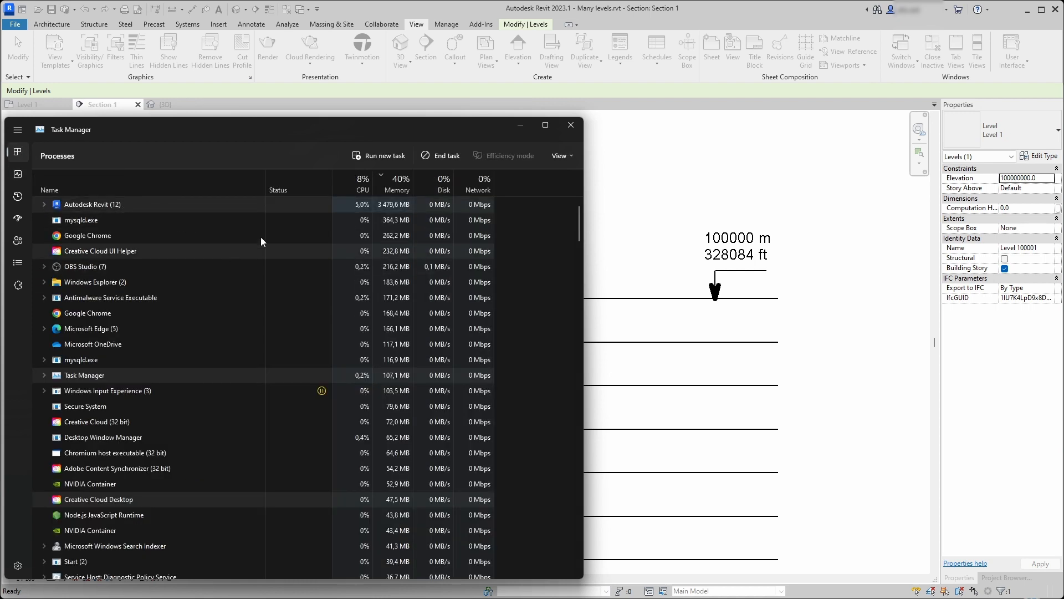
mouse_move(449, 155)
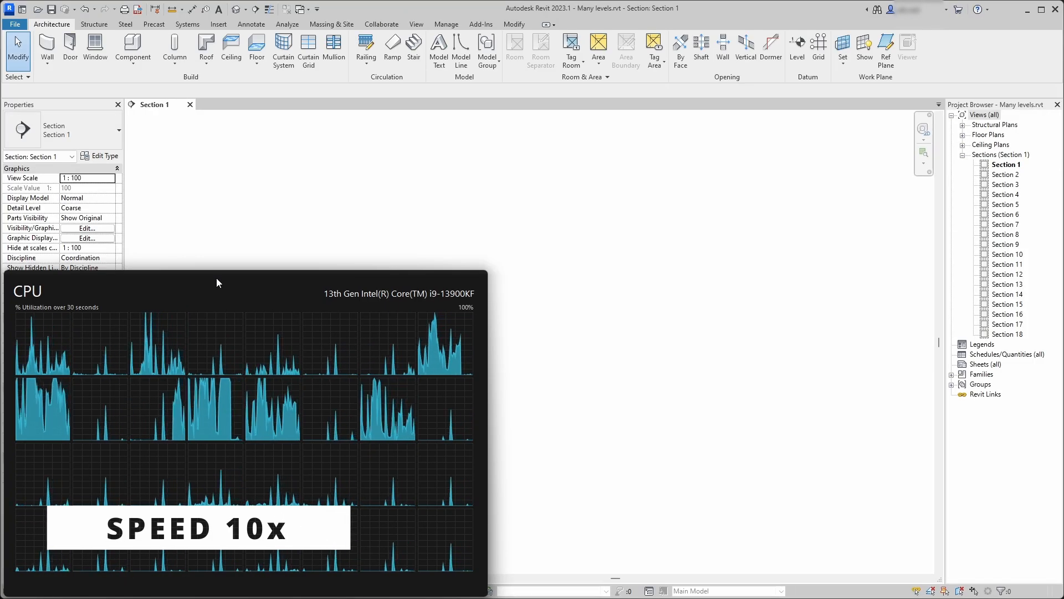
Open the Level 1 floor plan from the Project Browser's Floor Plans list.
click(988, 135)
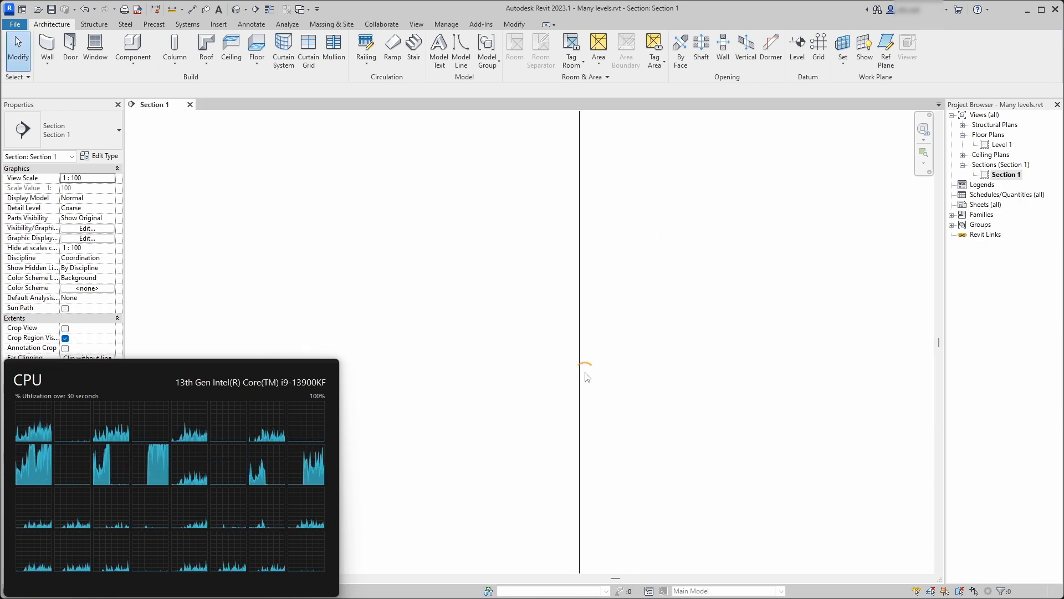
click(504, 293)
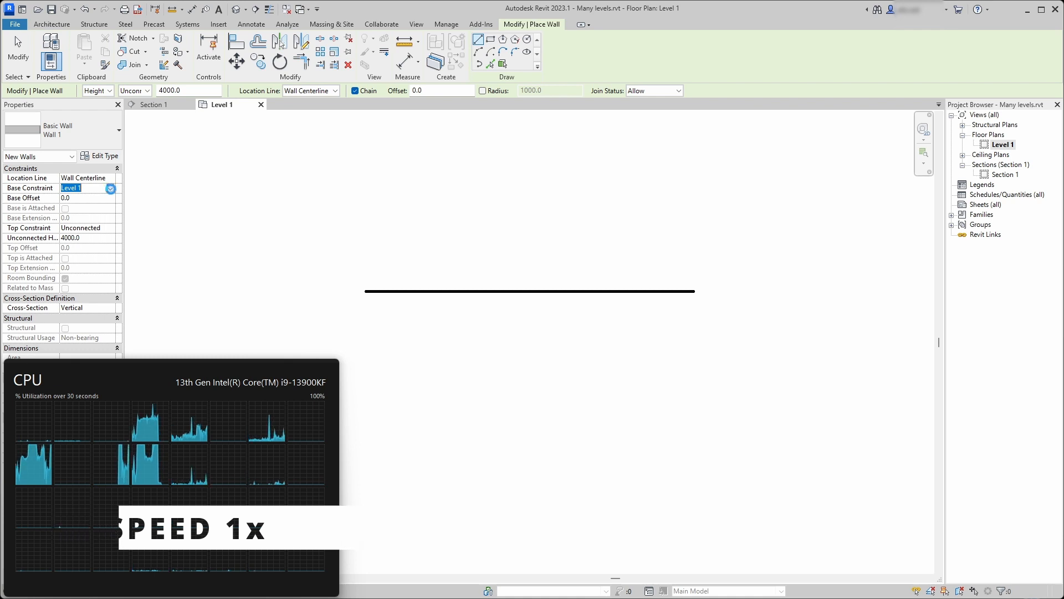
Dock the Project Browser beneath the Properties panel.
click(111, 188)
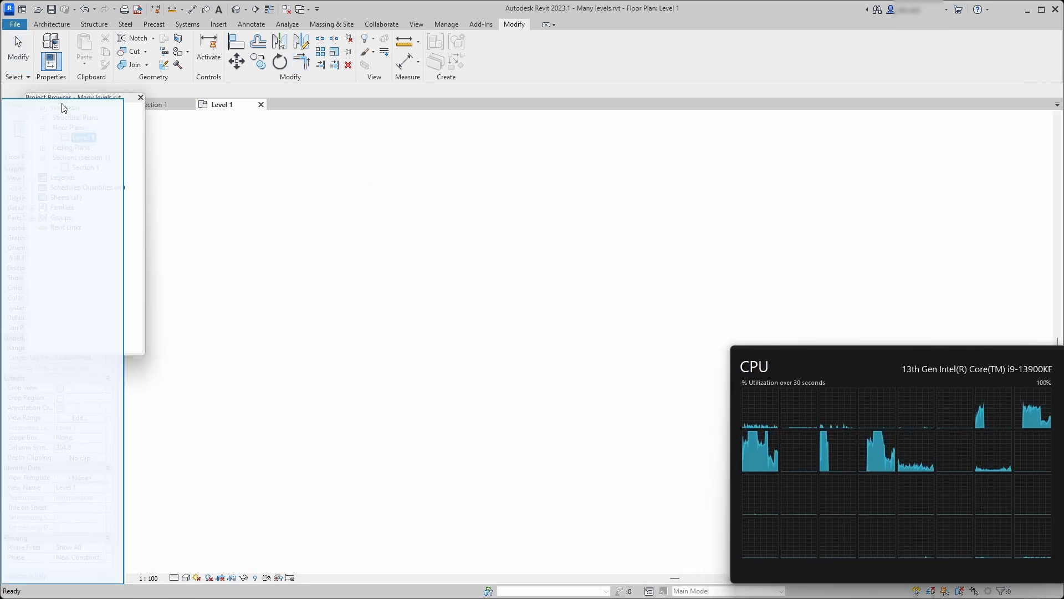
click(529, 376)
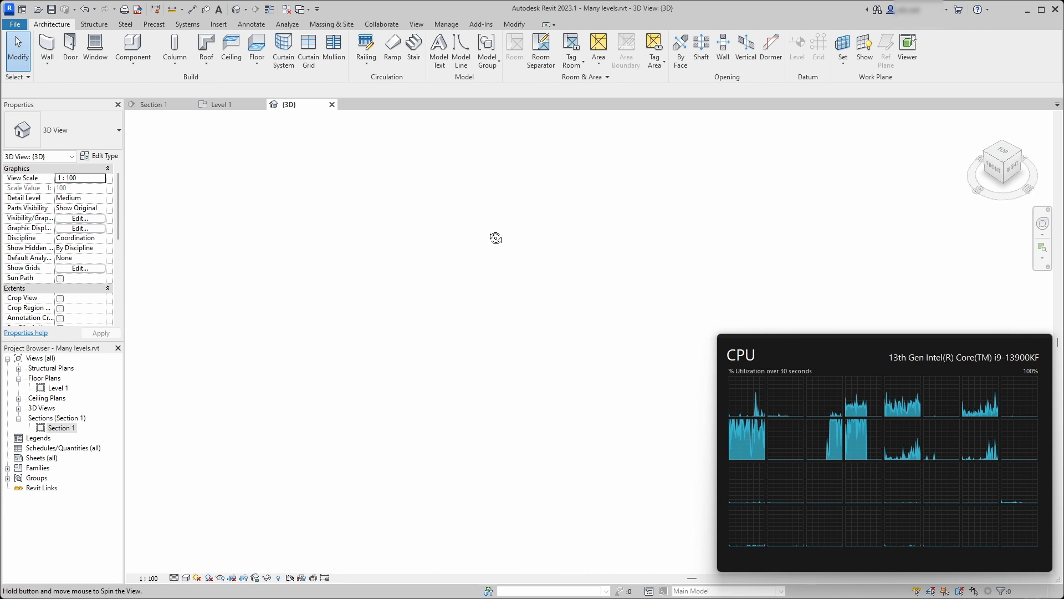
mouse_move(811, 406)
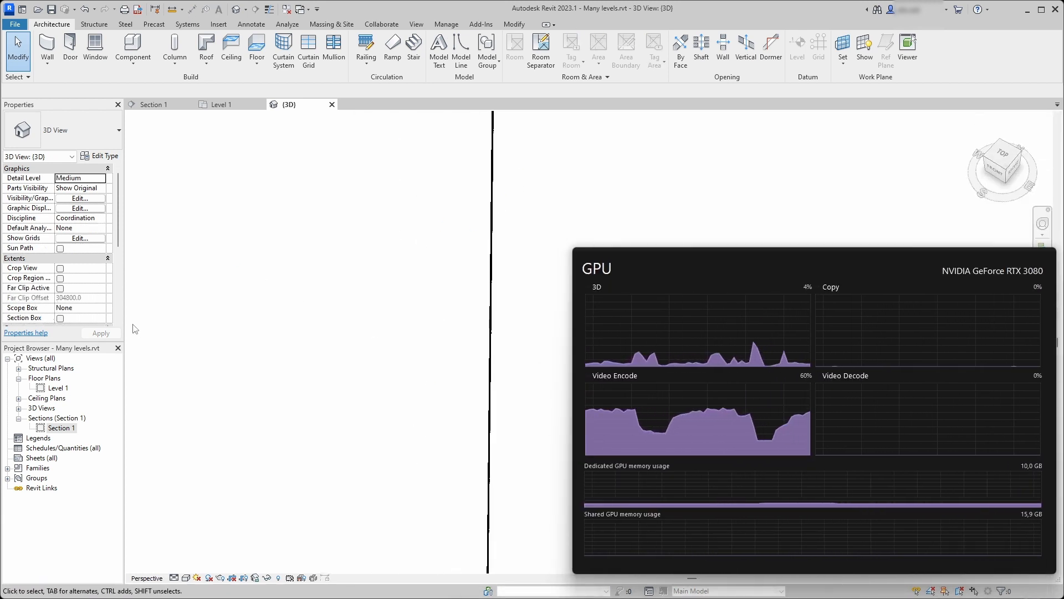
Move the 3D camera eye in the Level 1 plan and set eye elevation to 1700.
click(223, 104)
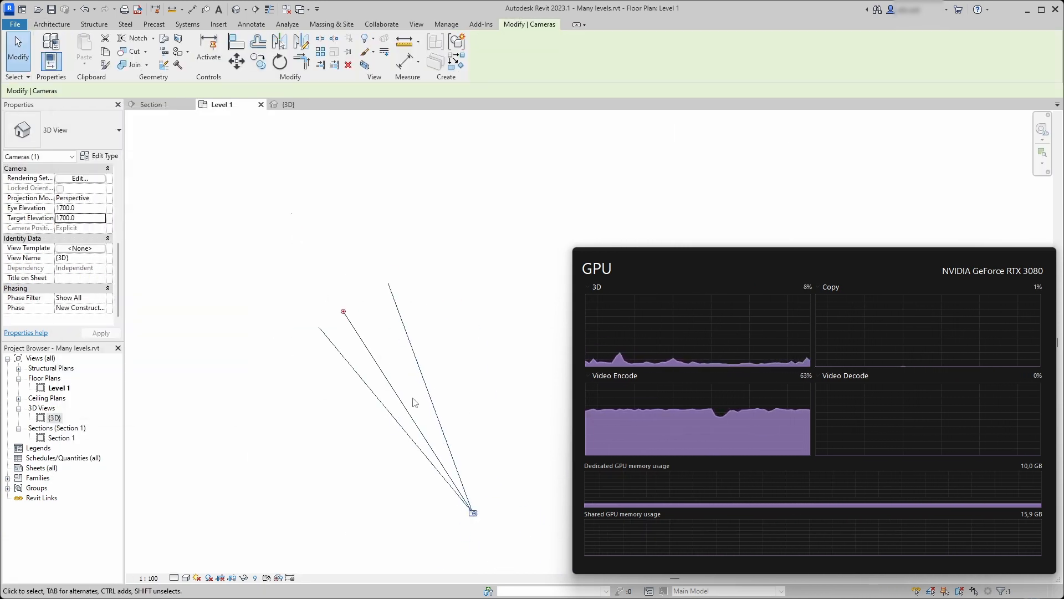
drag(473, 513, 524, 456)
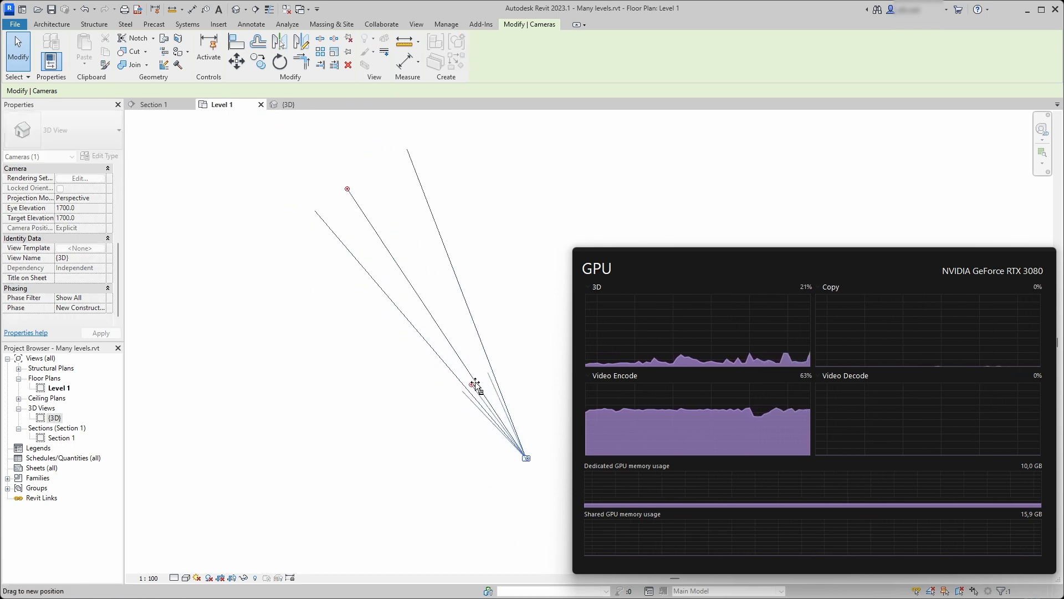
click(288, 104)
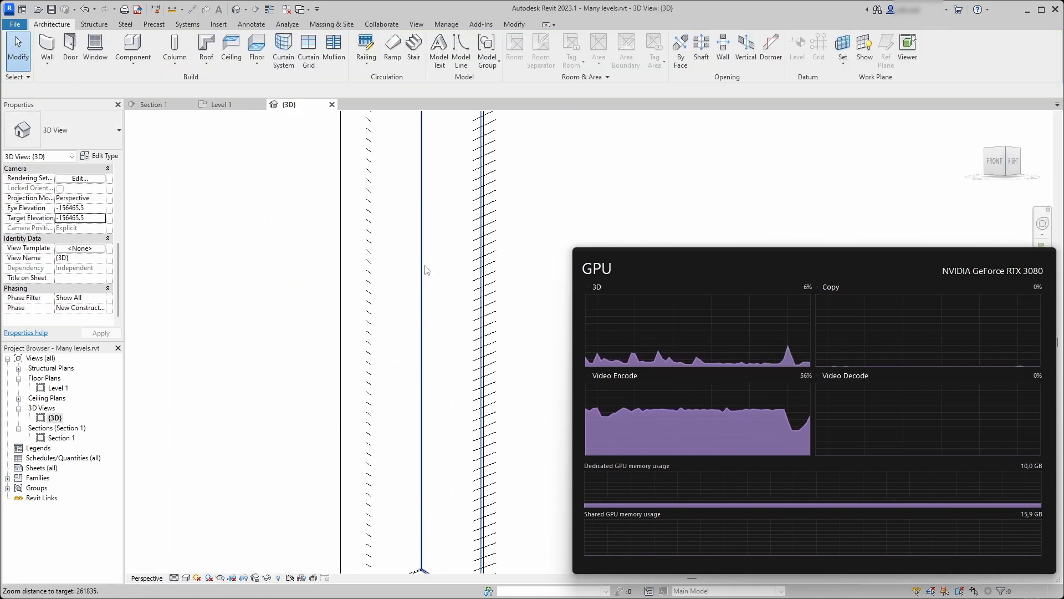
text(1700.0)
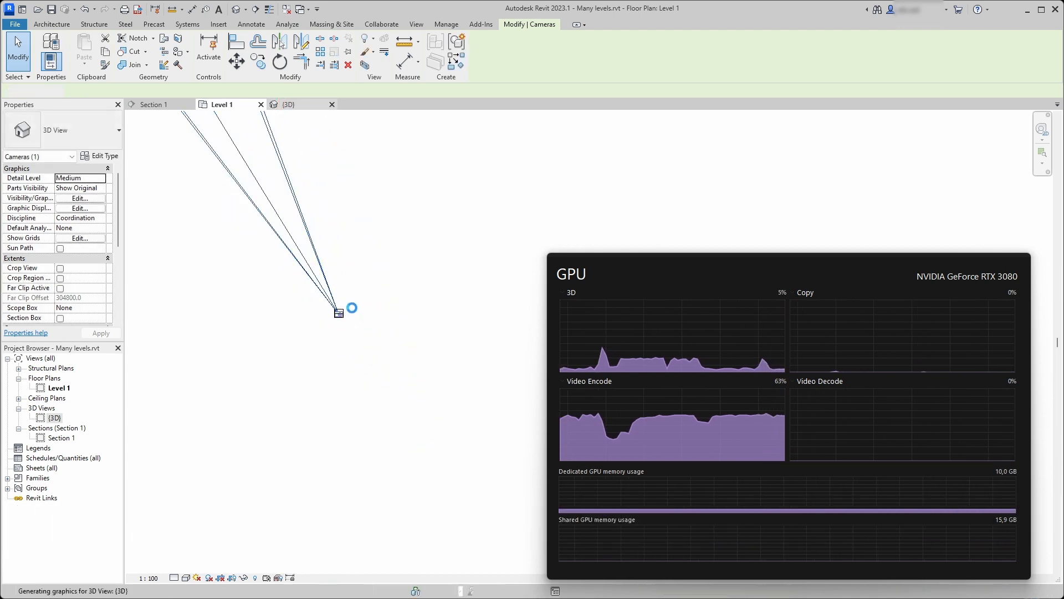
Reopen the 3D perspective and use the Look tool to aim up the tower.
click(292, 104)
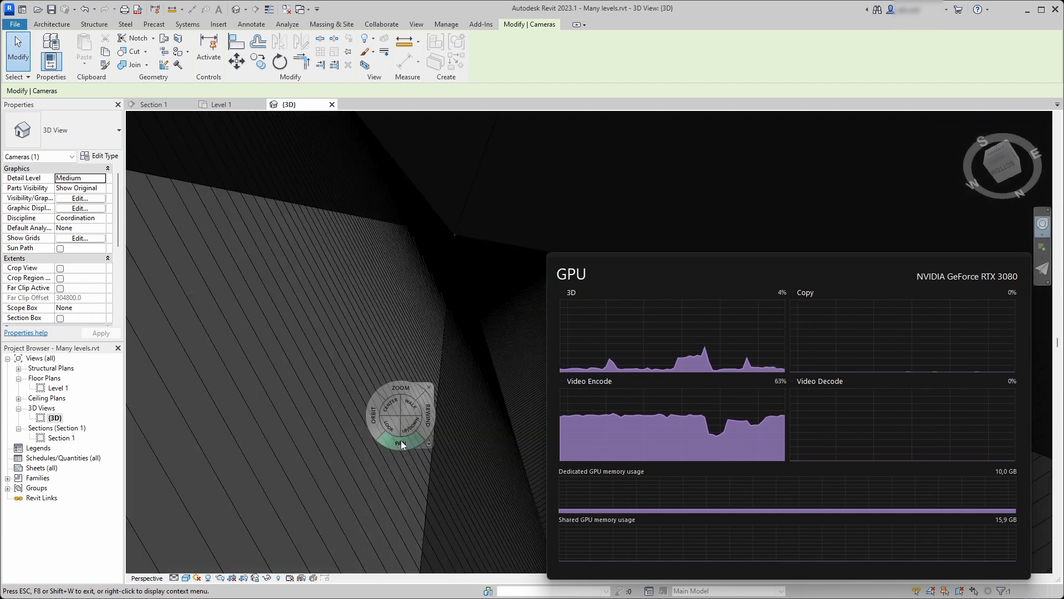
mouse_move(389, 428)
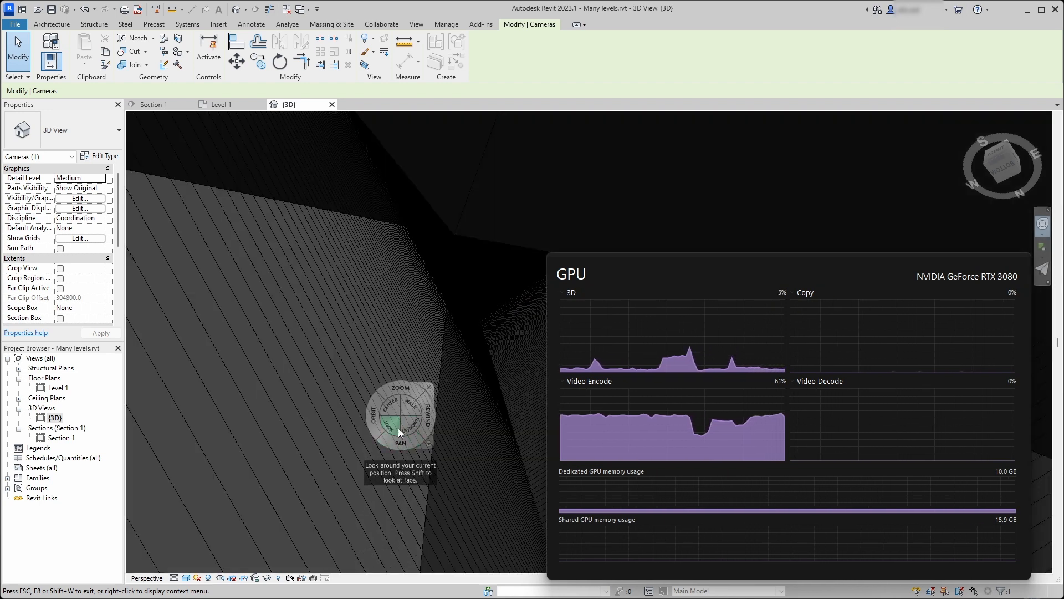
click(51, 24)
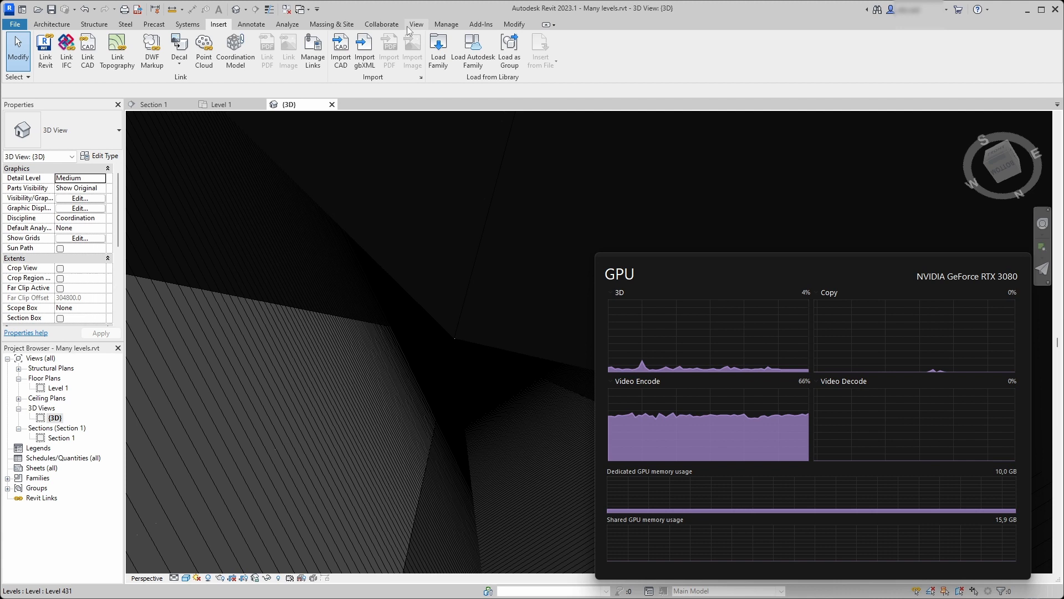
Set the render background to sky with no clouds and quality to High.
click(415, 24)
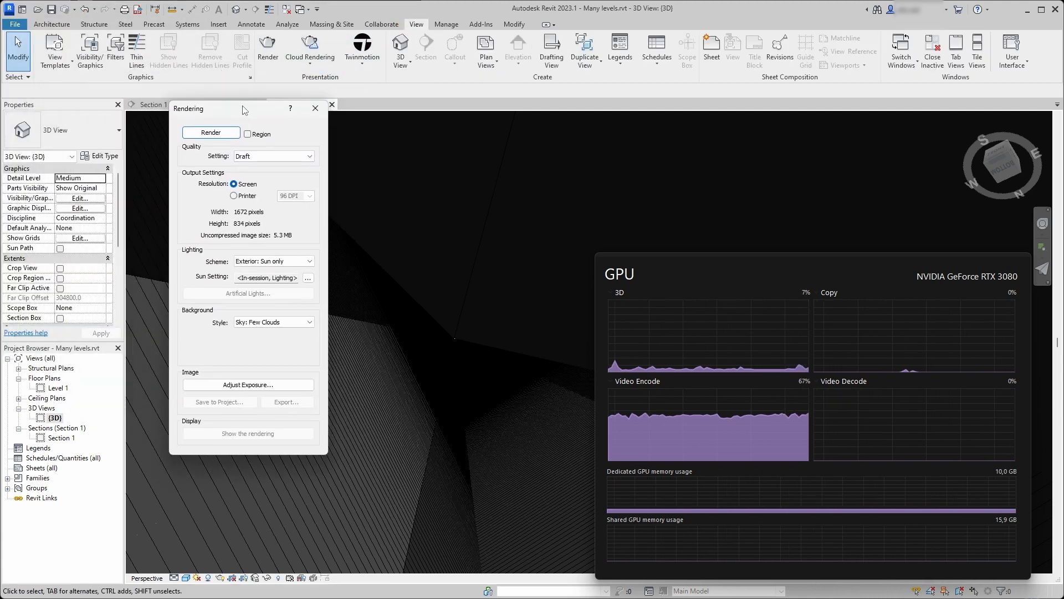
click(311, 322)
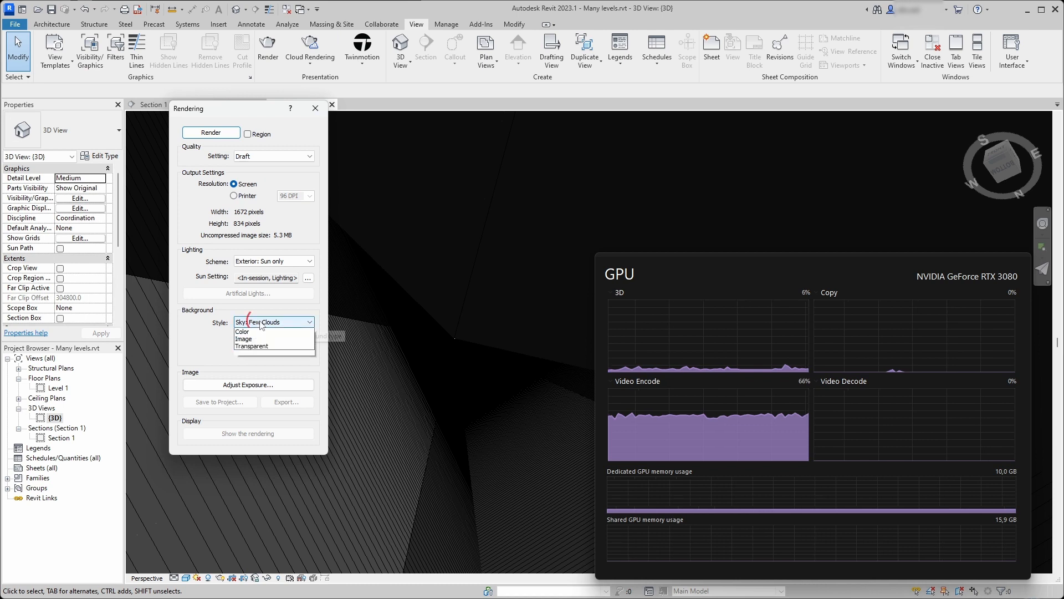
click(272, 321)
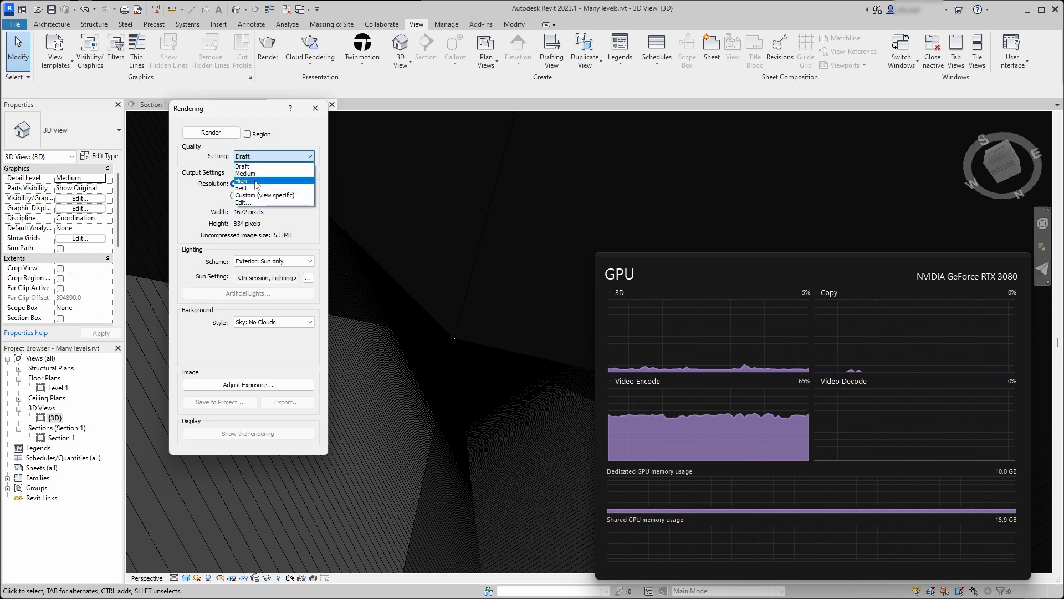
click(243, 181)
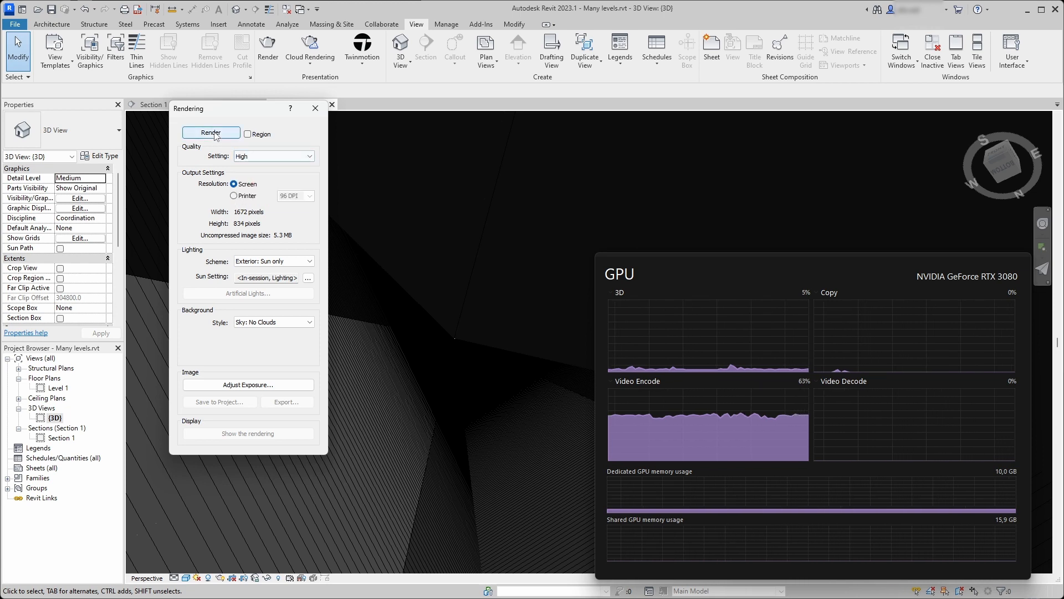
Start rendering, stop the render stuck at 0 percent, and close the Rendering dialog.
click(211, 132)
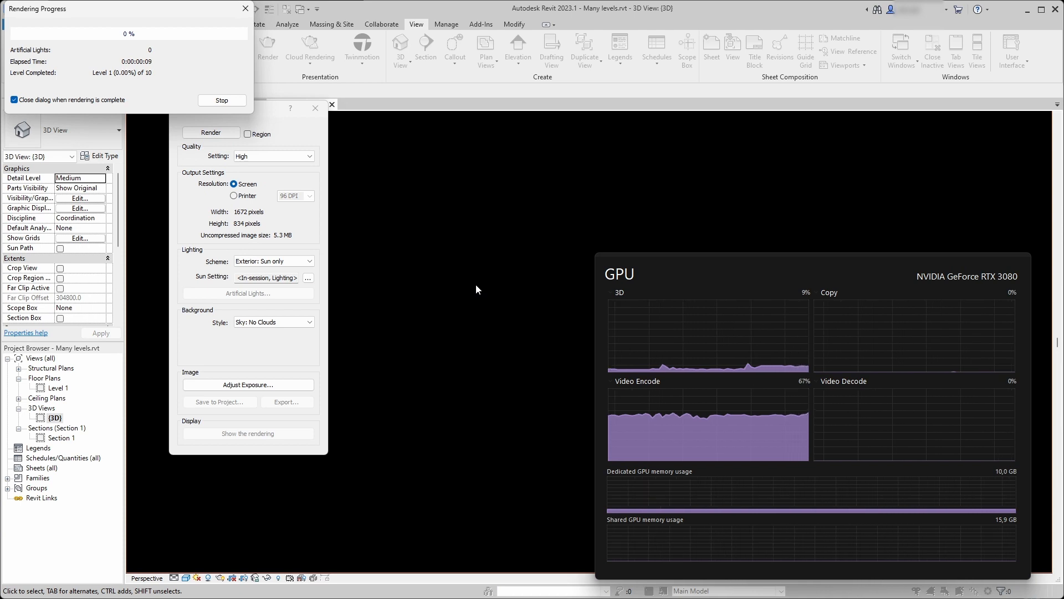
mouse_move(184, 117)
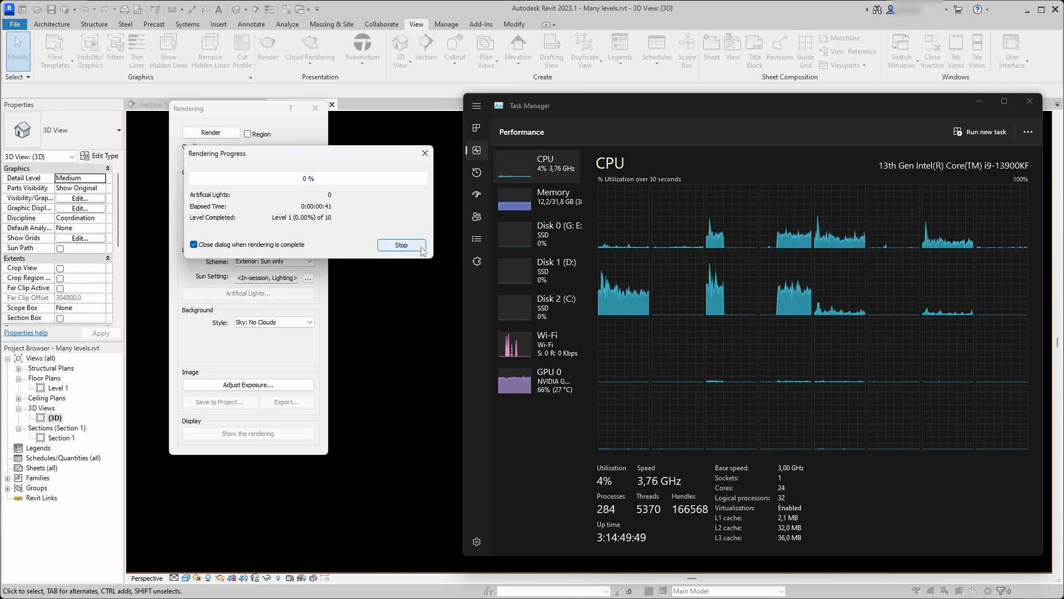
click(401, 245)
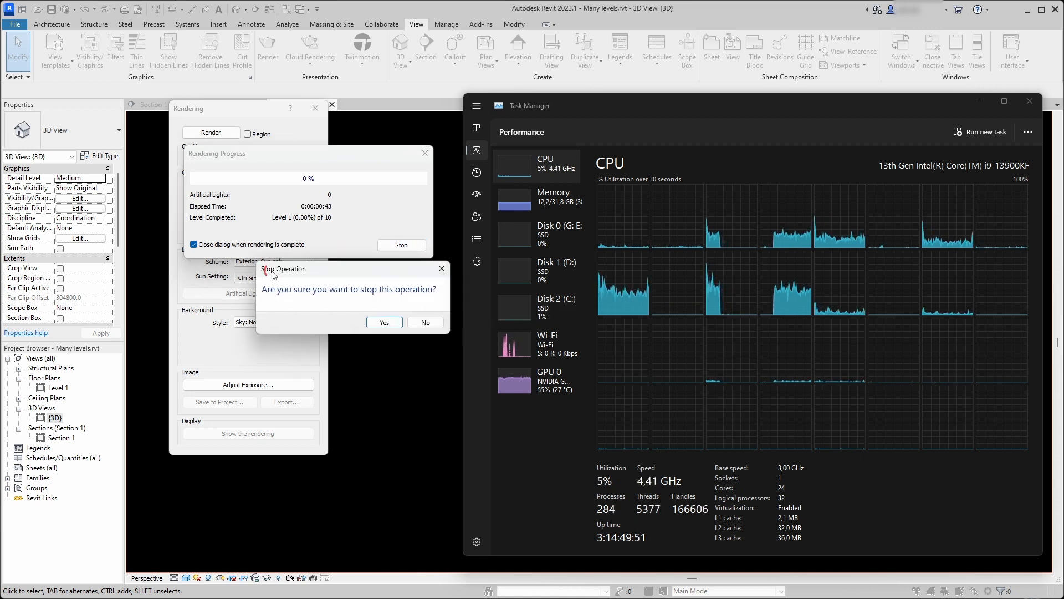
click(384, 321)
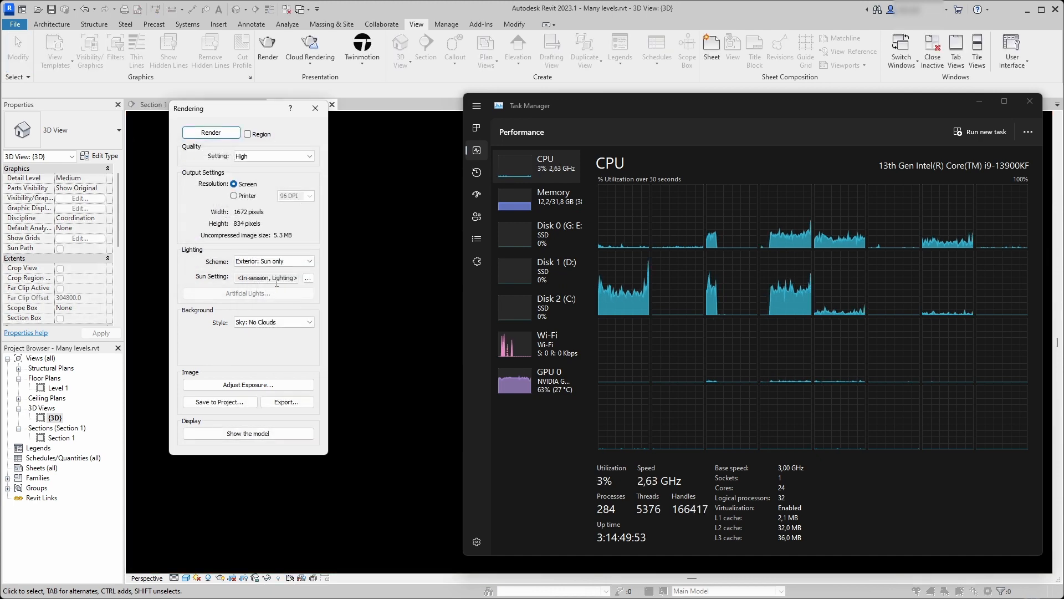
click(315, 108)
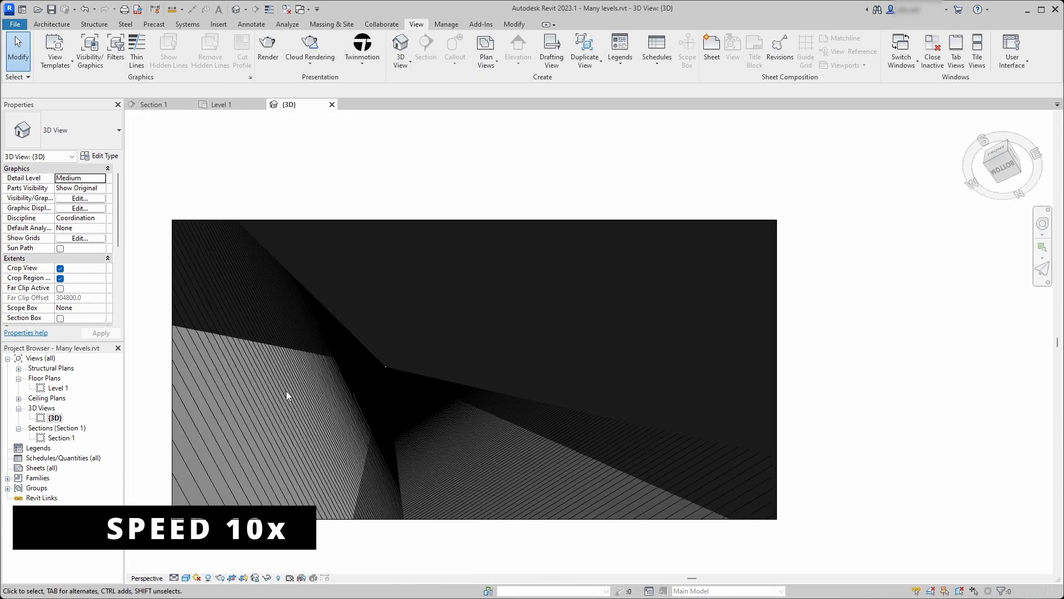
Retry the render limited to a region, then stop it at 0 percent.
click(267, 49)
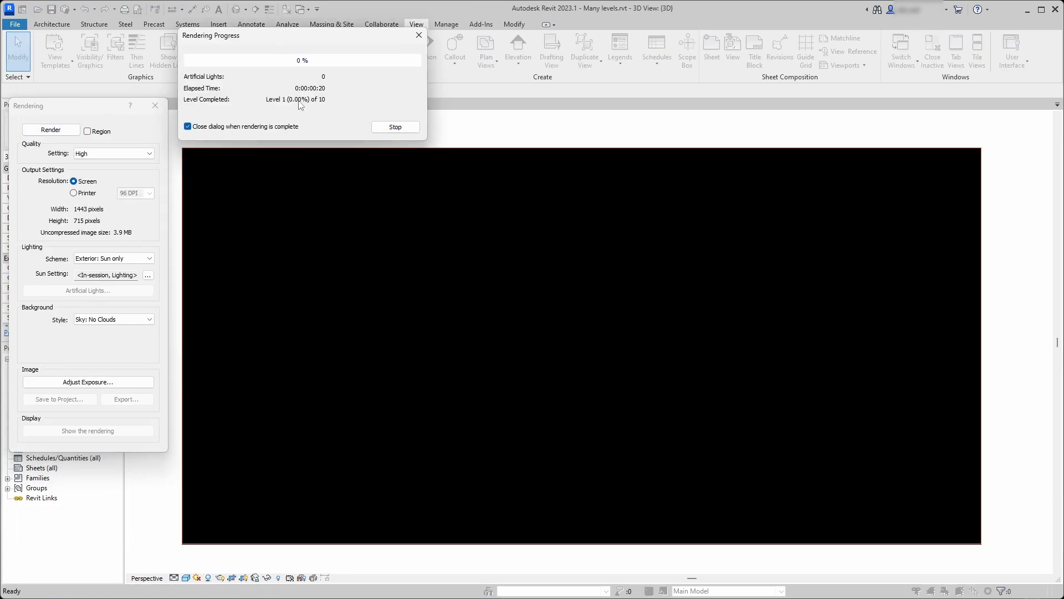
click(88, 131)
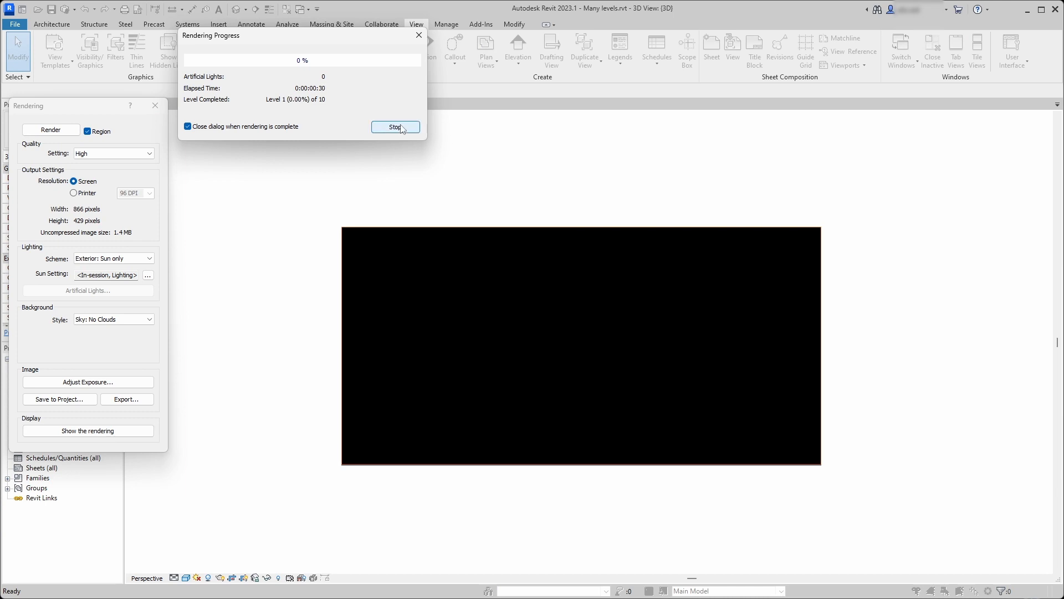
click(396, 127)
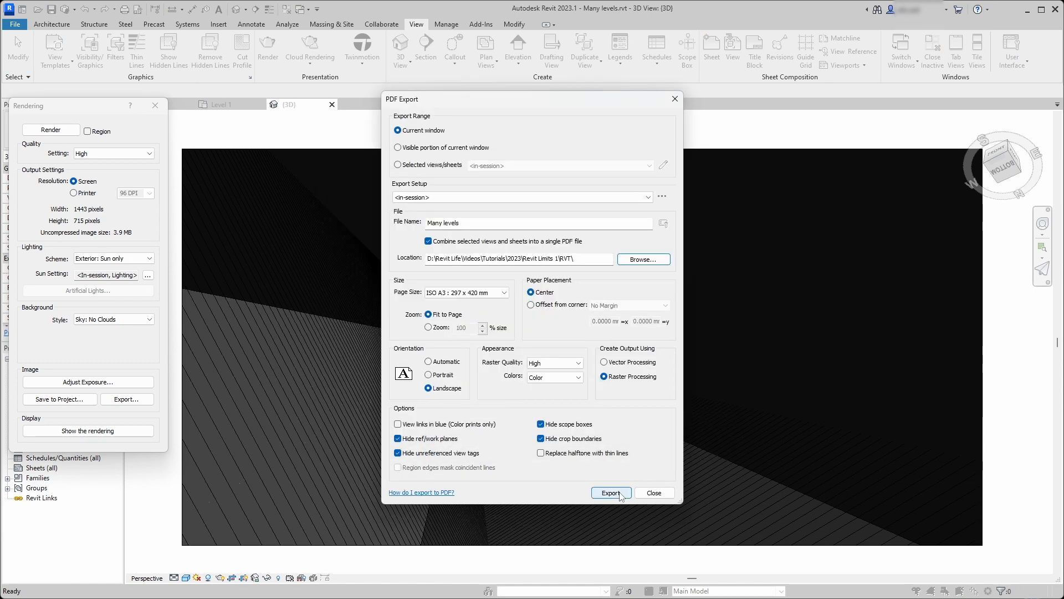
Export the current 3D view as Many levels.pdf and view the exported page.
click(609, 493)
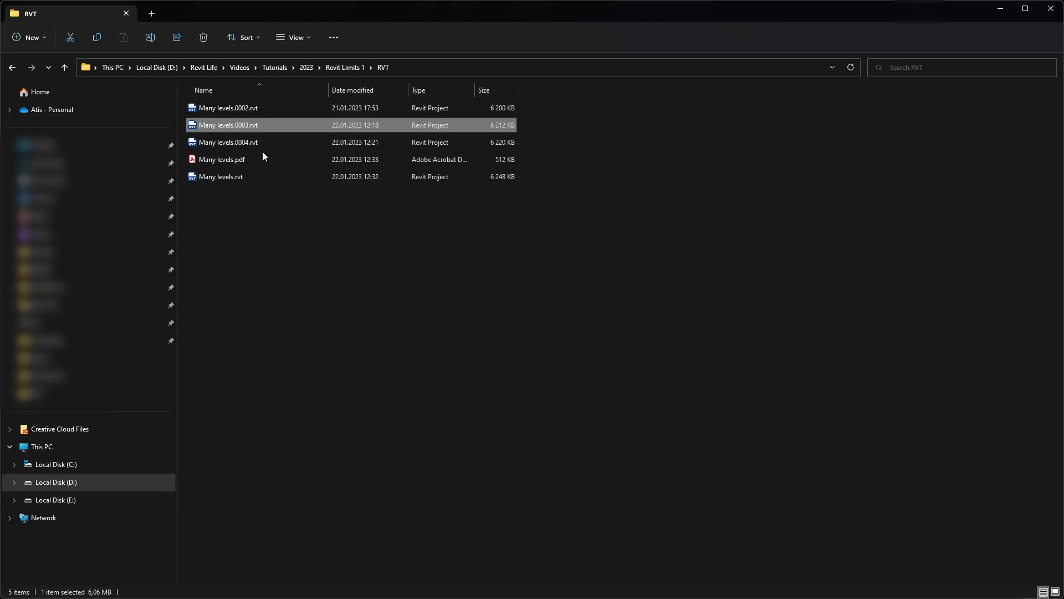
double_click(222, 159)
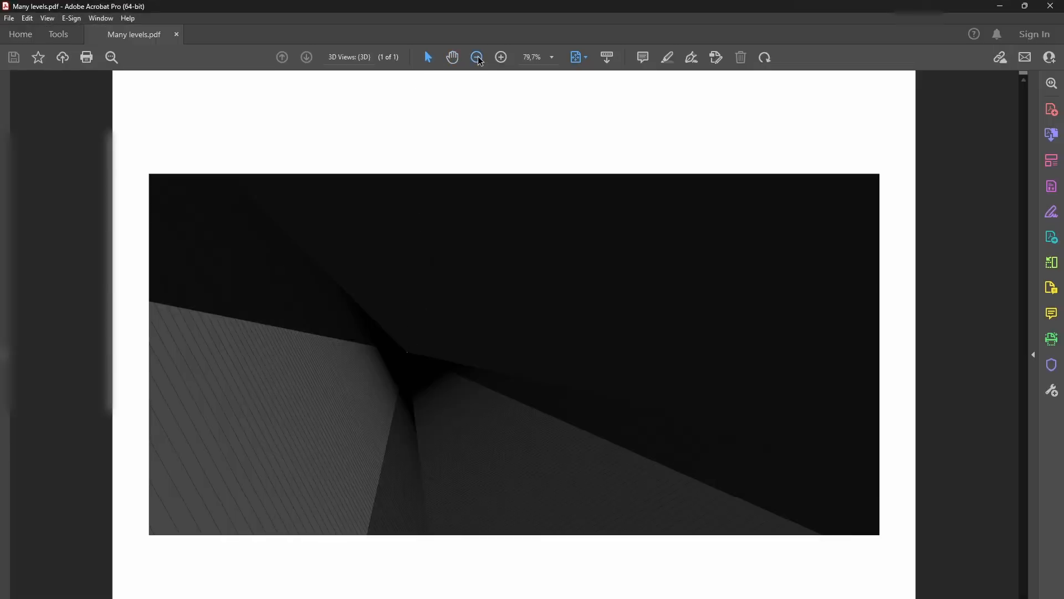
click(501, 57)
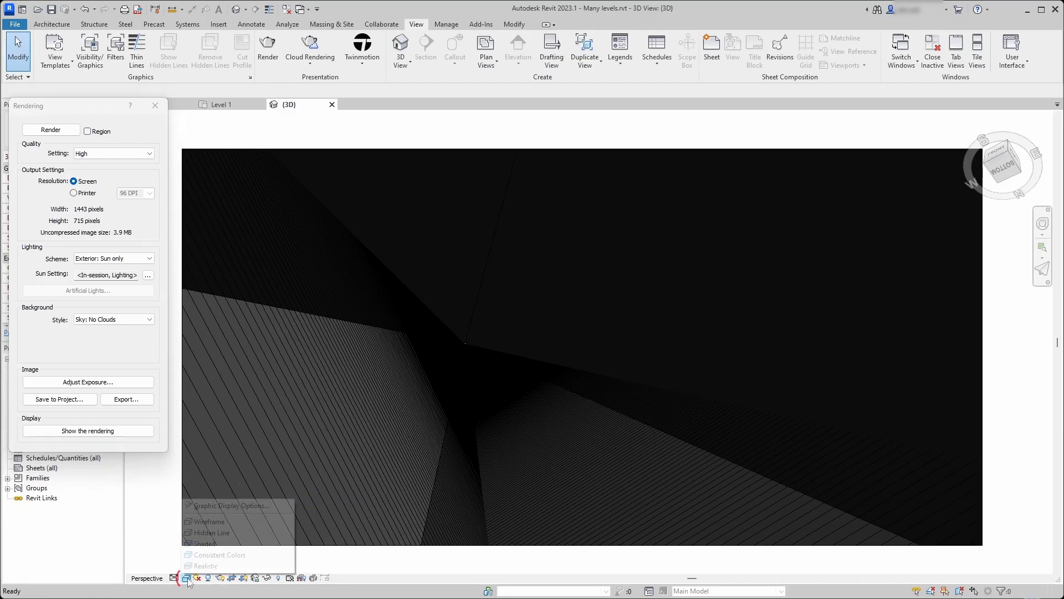
Re-export with a lighter visual style, then compare Many levels 2.pdf against Many levels.pdf.
click(230, 505)
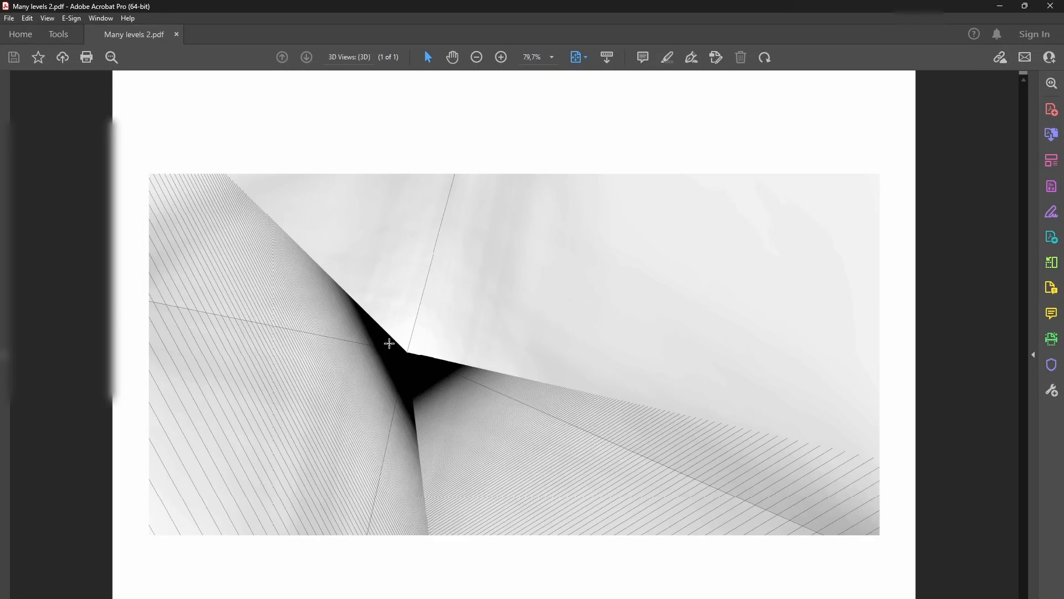
click(501, 57)
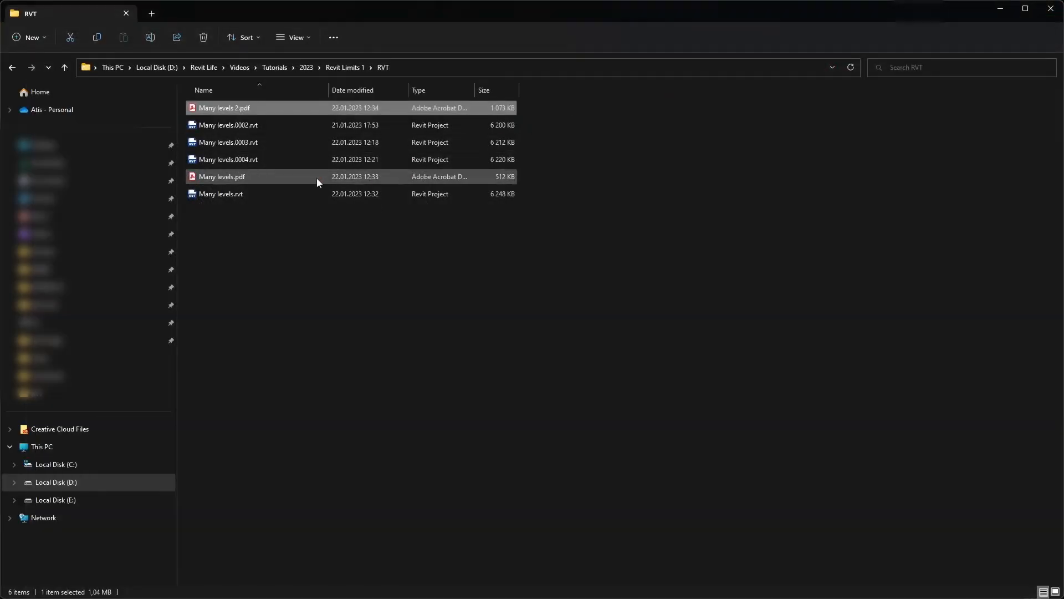
double_click(222, 177)
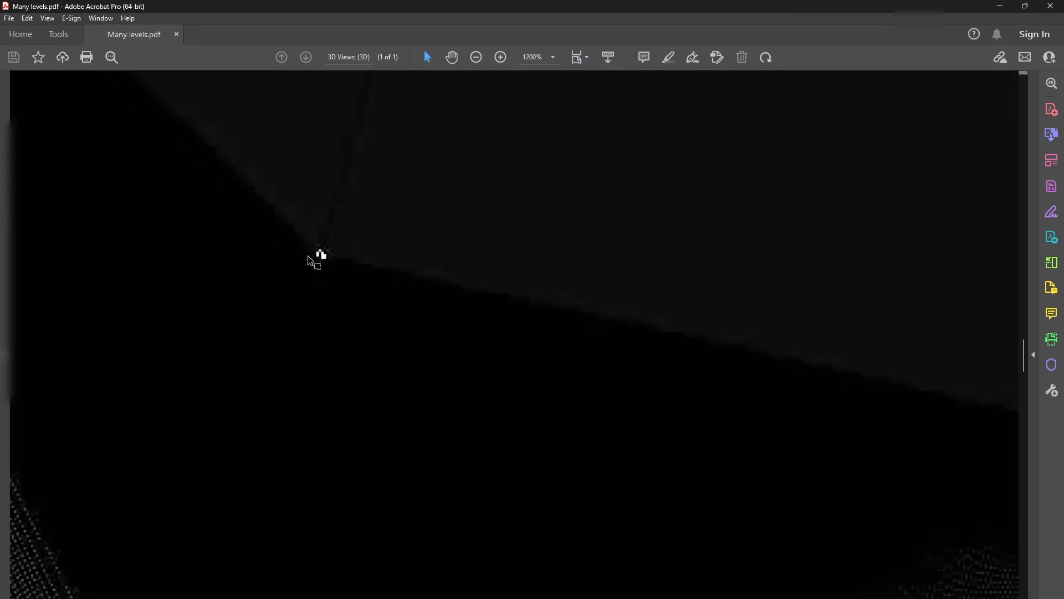
click(500, 58)
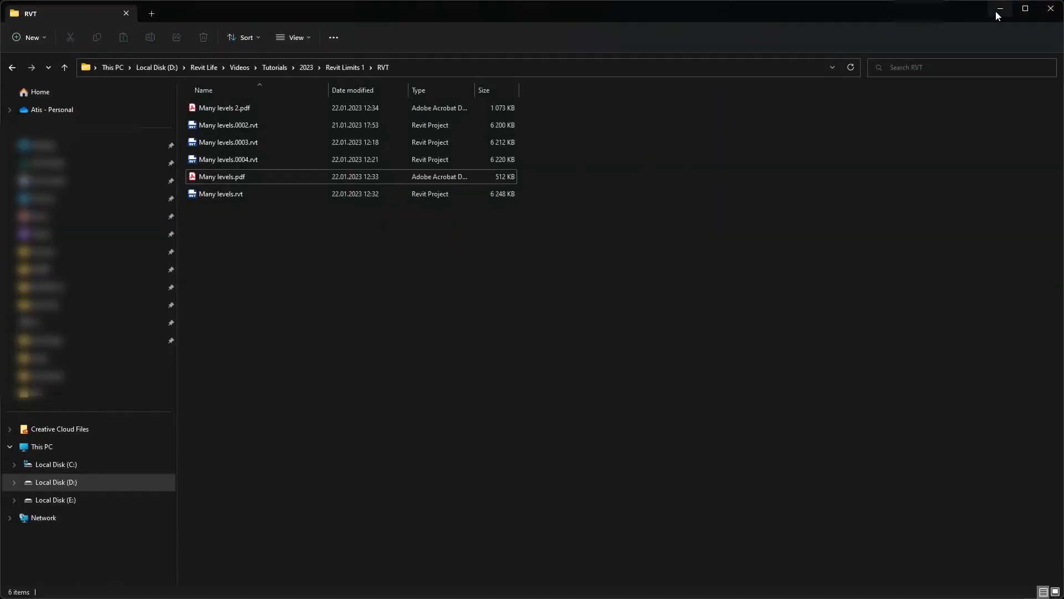
Restore Revit and set Twinmotion Direct Link to a new project from the 3D view.
double_click(221, 193)
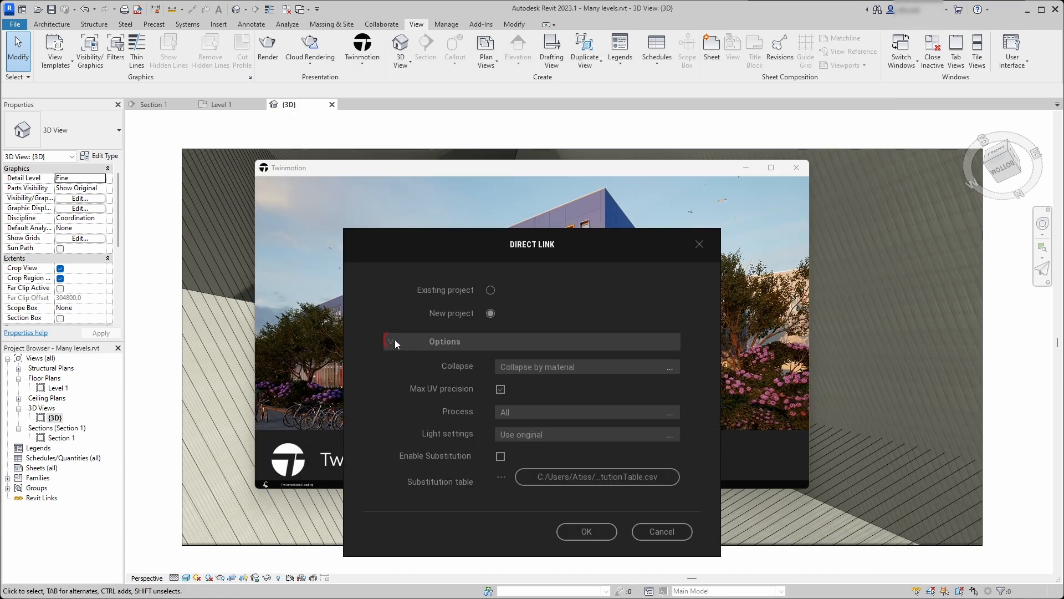
Send the Many_levels model to a new Twinmotion project and browse Roof coverings materials.
click(586, 531)
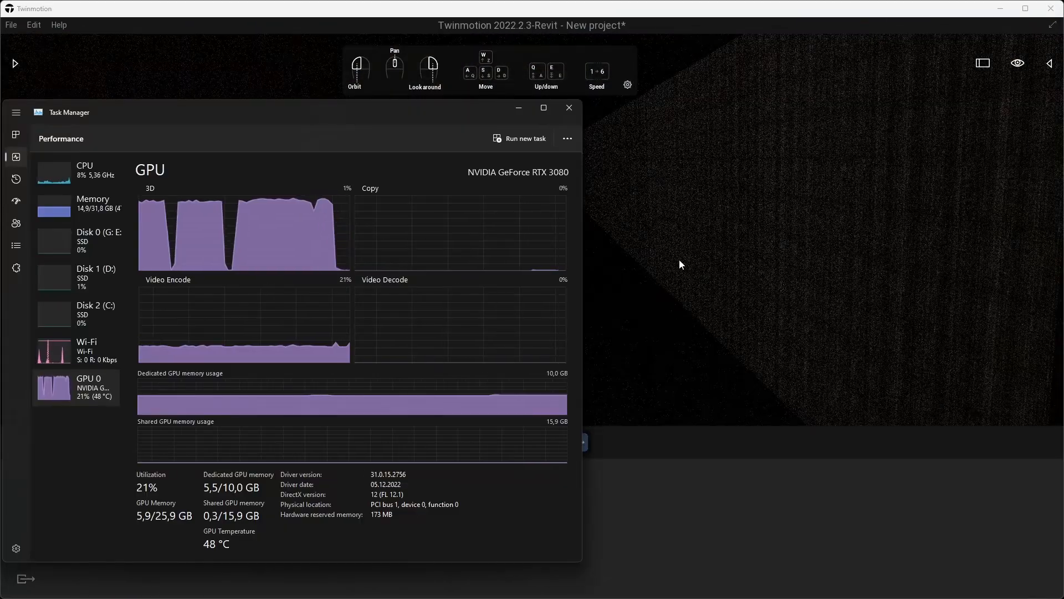
click(569, 107)
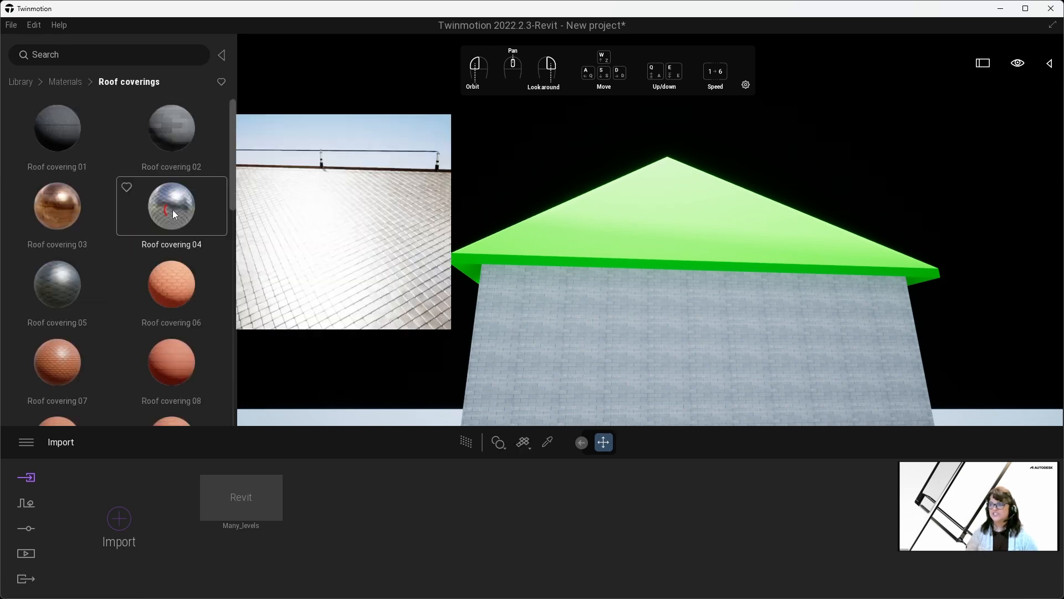
Apply Roof covering 04 to the tower top and Concrete block 01 walls at scale 3.00.
click(466, 442)
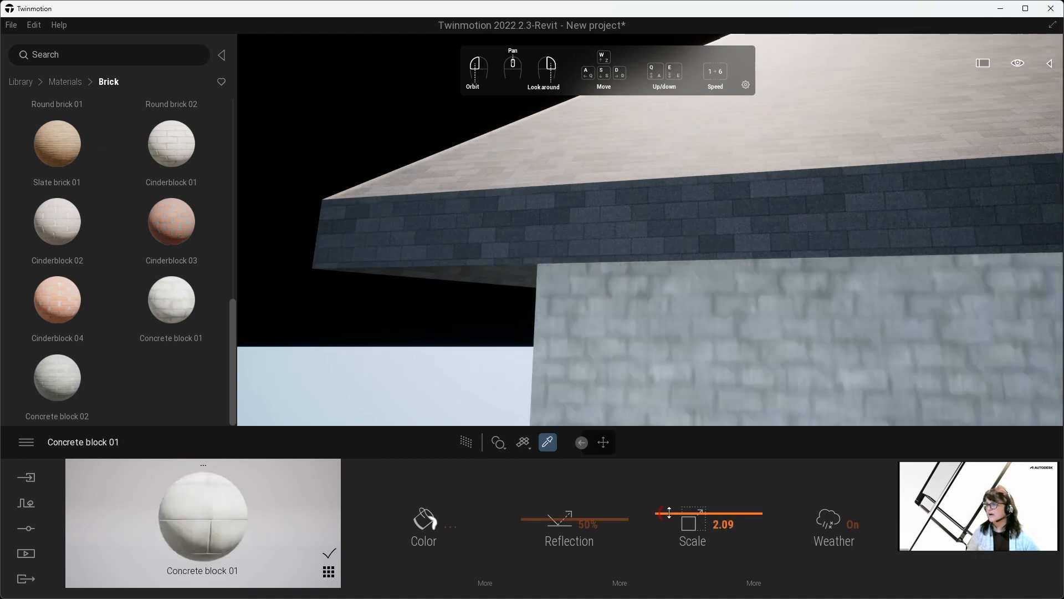
click(20, 82)
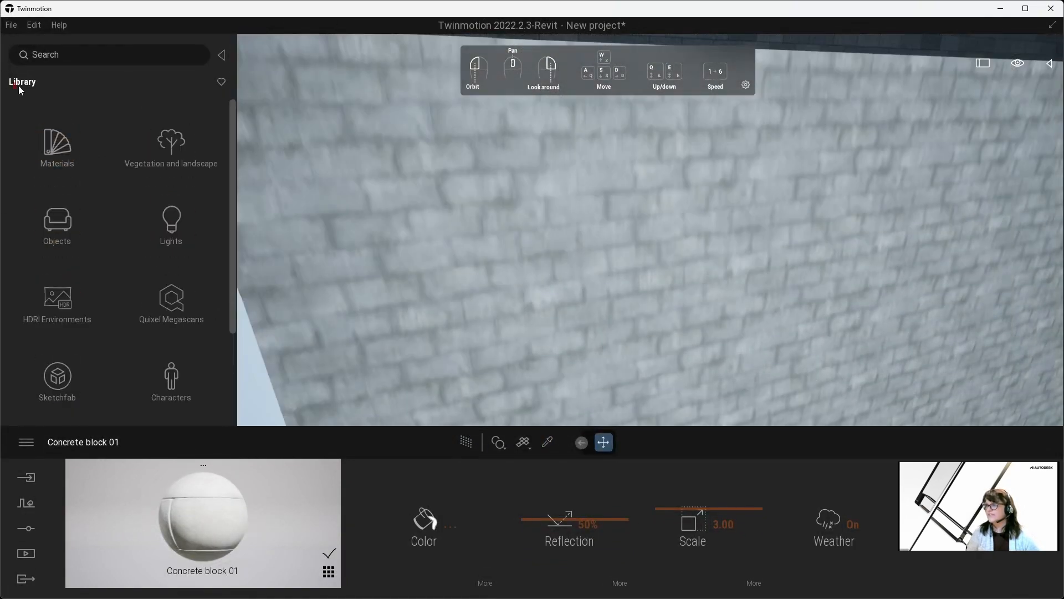
click(170, 228)
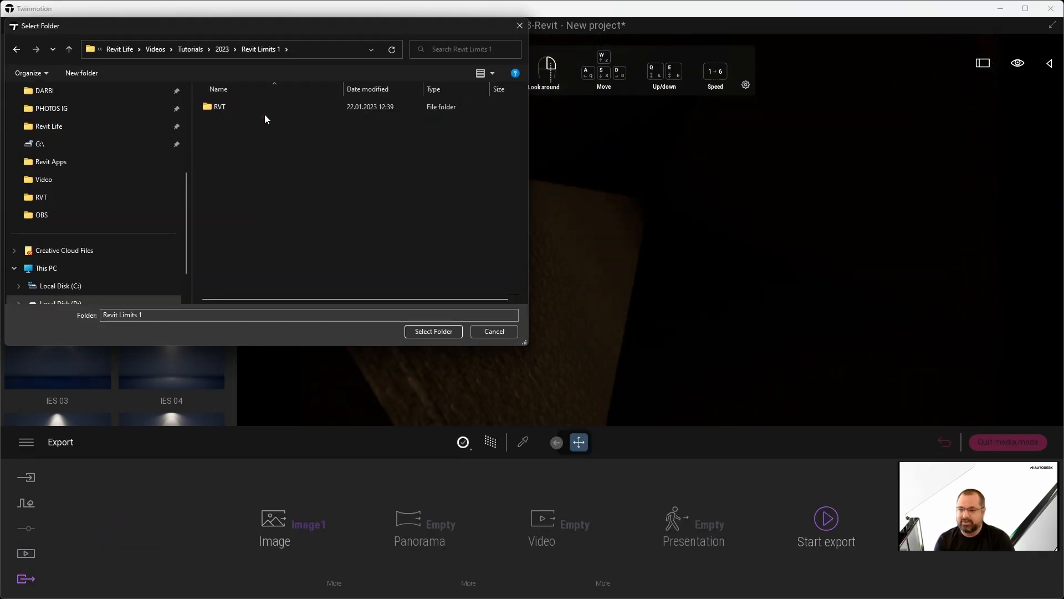
Export to Revit Limits 1 with the Cobblestone sticker glass material on the walls.
click(493, 332)
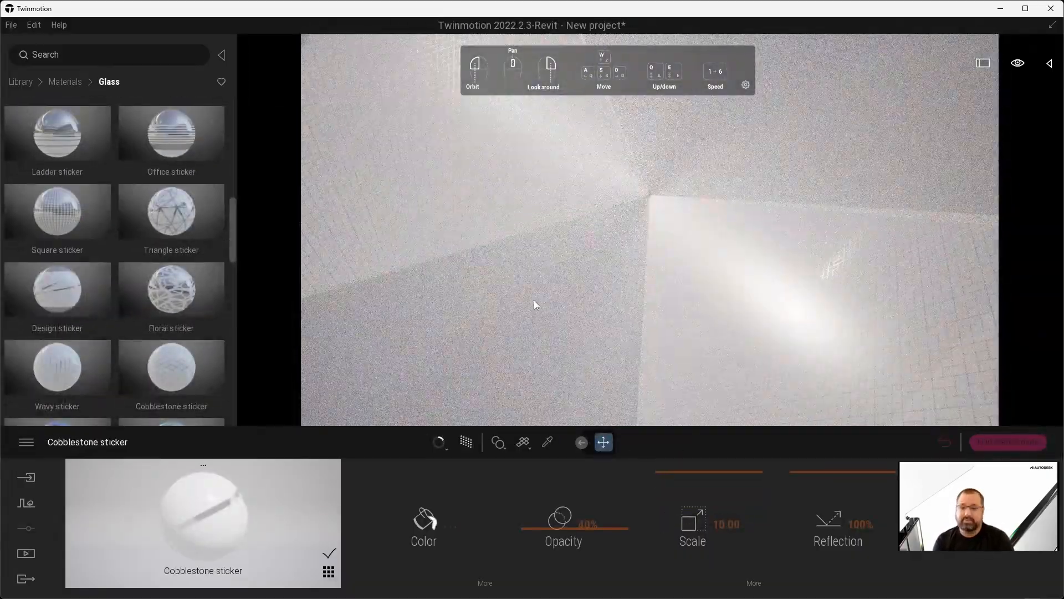
click(825, 520)
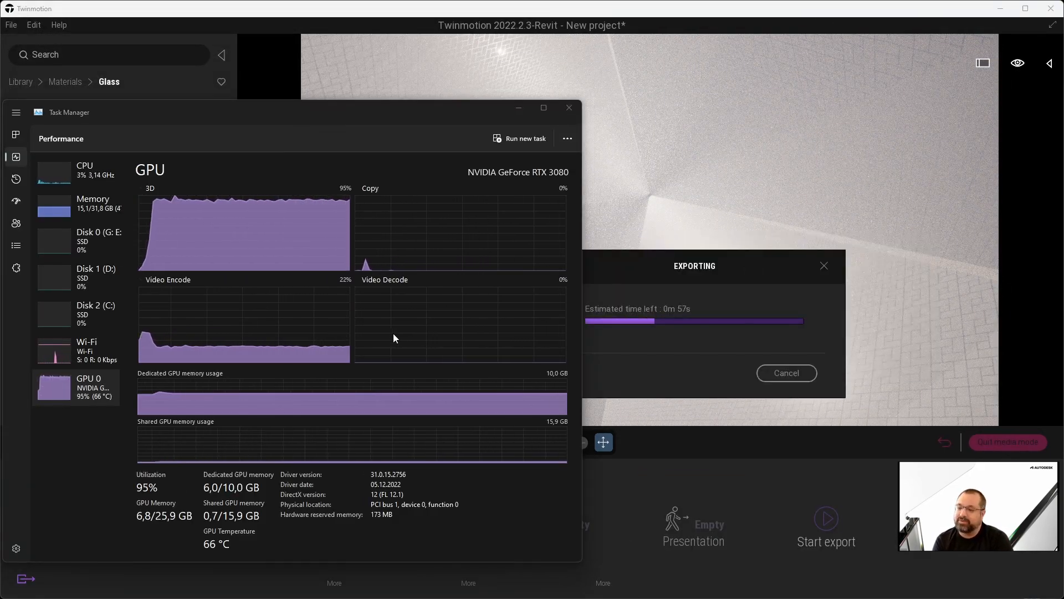
mouse_move(228, 384)
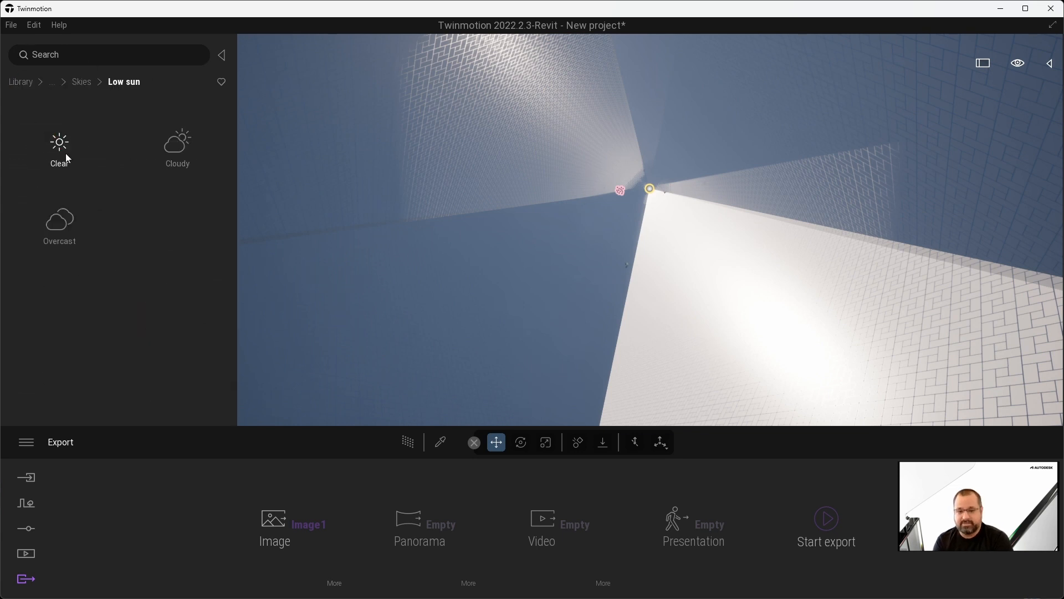
Apply the Noon Cloudy sky HDRI, save as revit limits1, and render images.
click(177, 148)
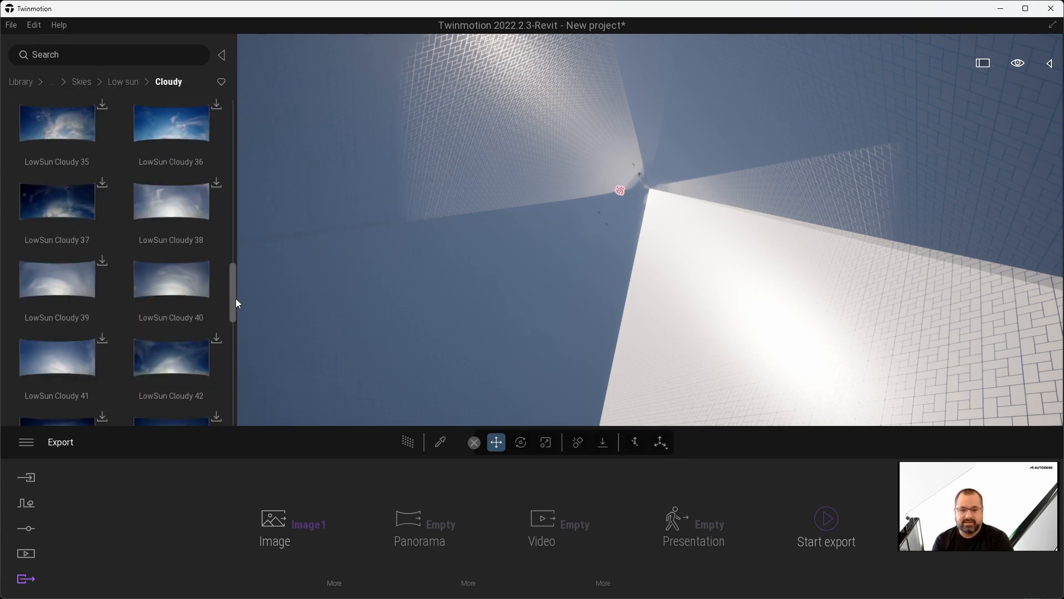
click(26, 553)
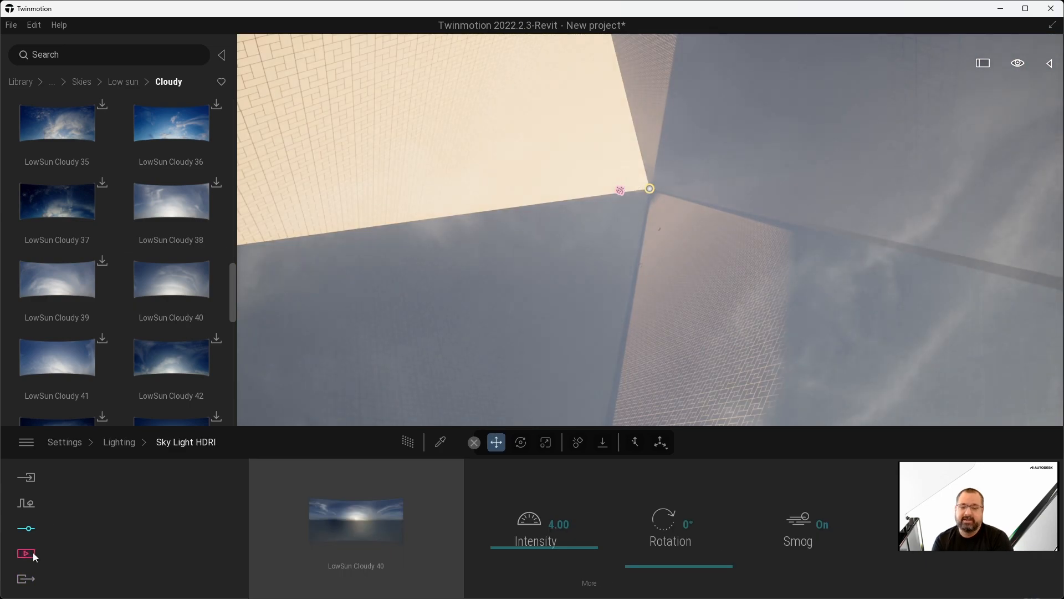
click(26, 553)
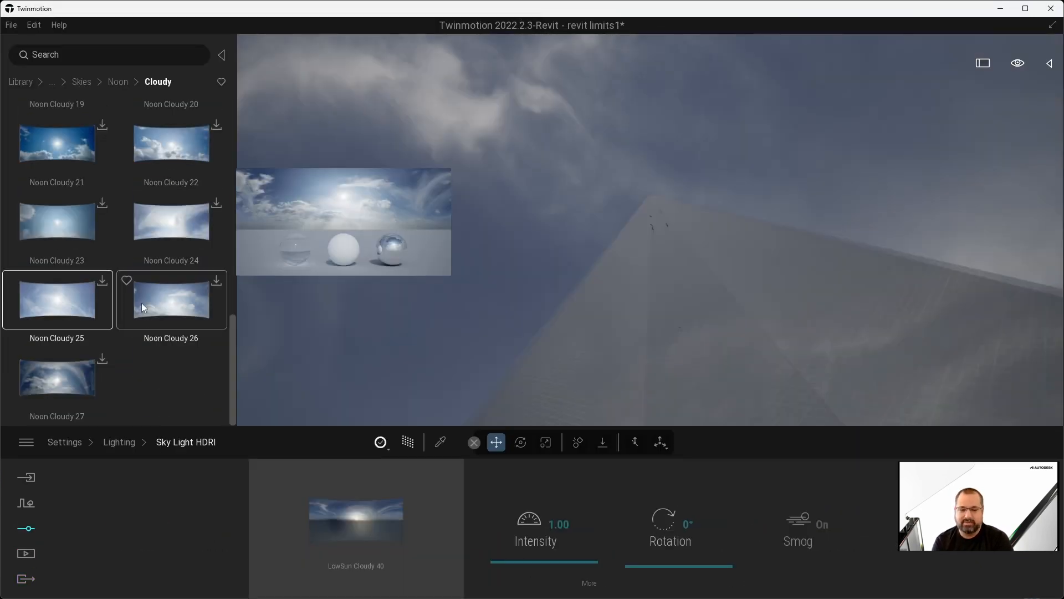
click(171, 299)
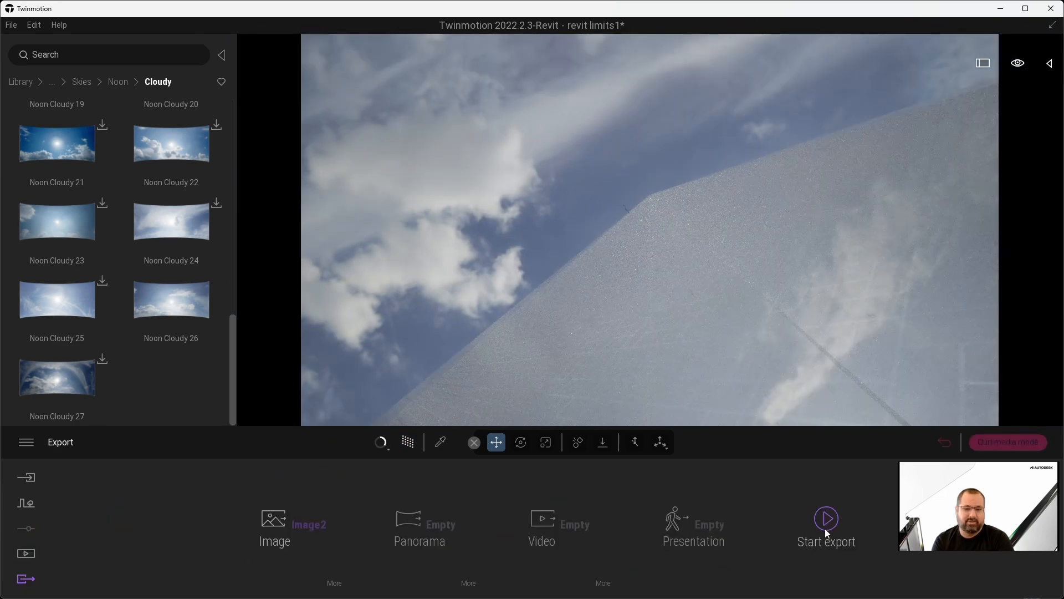
click(826, 518)
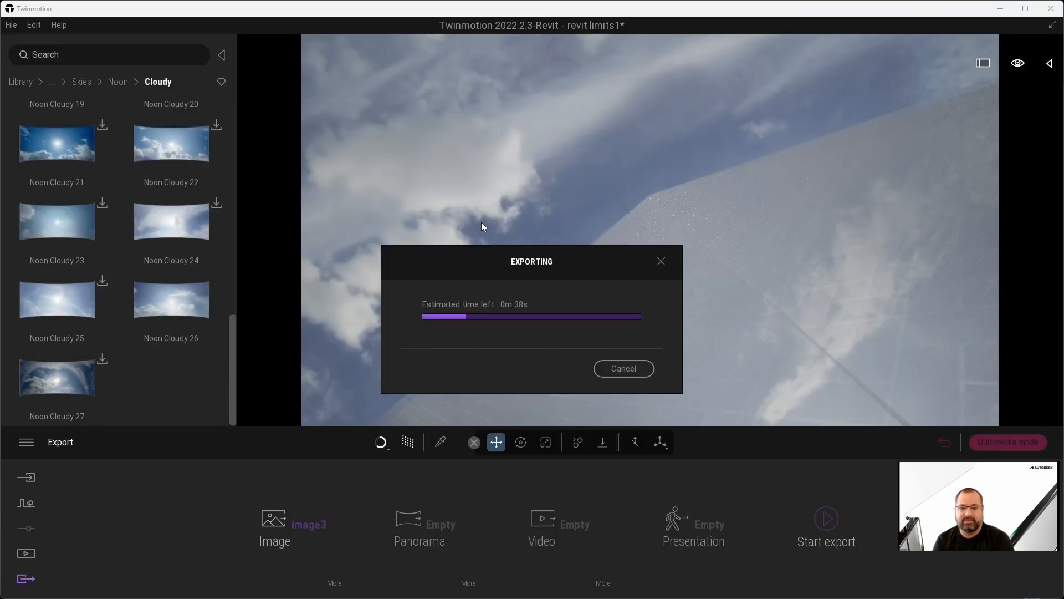